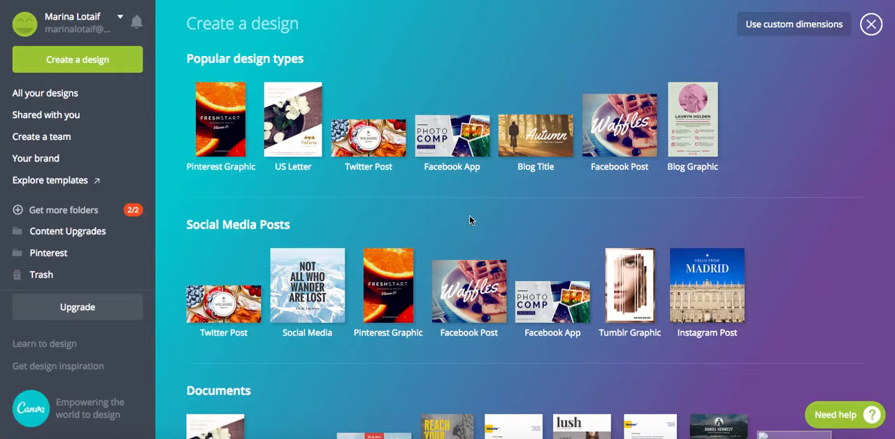
Start a new blank US Letter design.
{"action": "scroll", "scroll_direction": "down", "scroll_amount": 3}
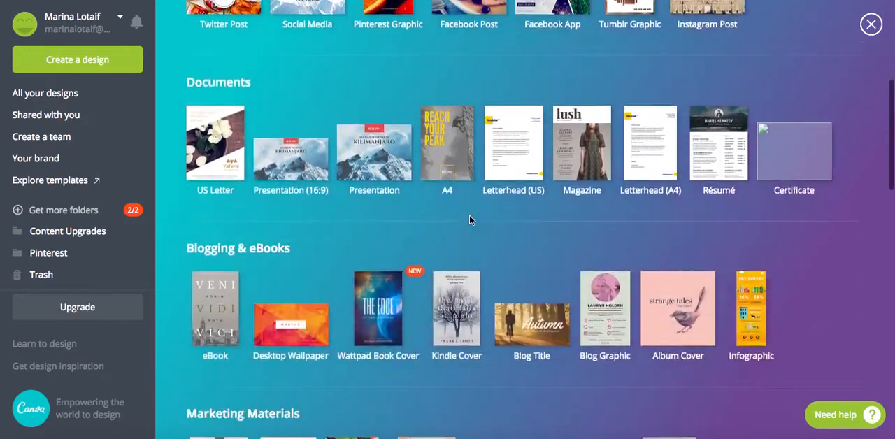
{"action": "scroll", "scroll_direction": "down", "scroll_amount": 3}
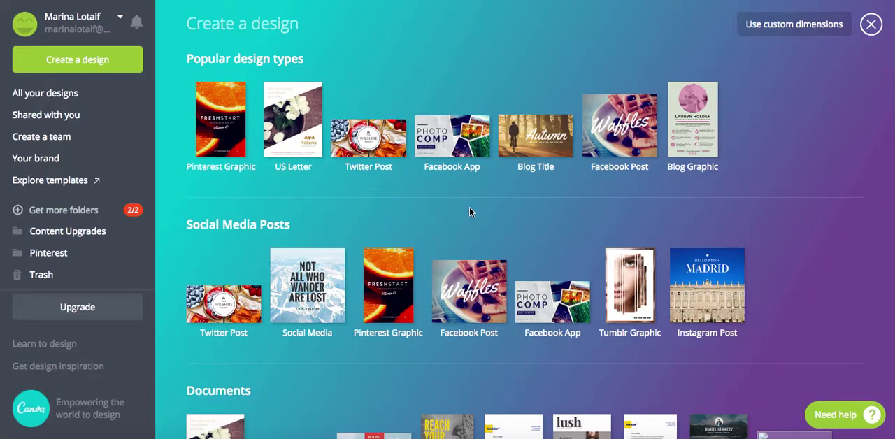
{"action": "mouse_move", "coordinate": [110, 66]}
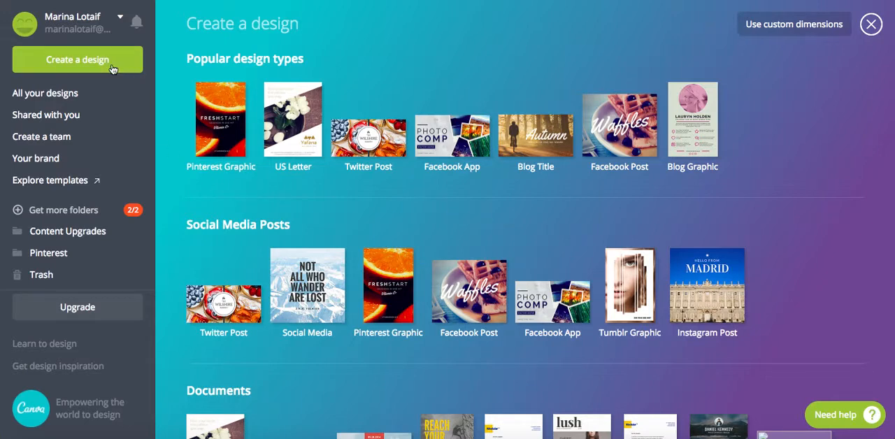
{"action": "mouse_move", "coordinate": [289, 155]}
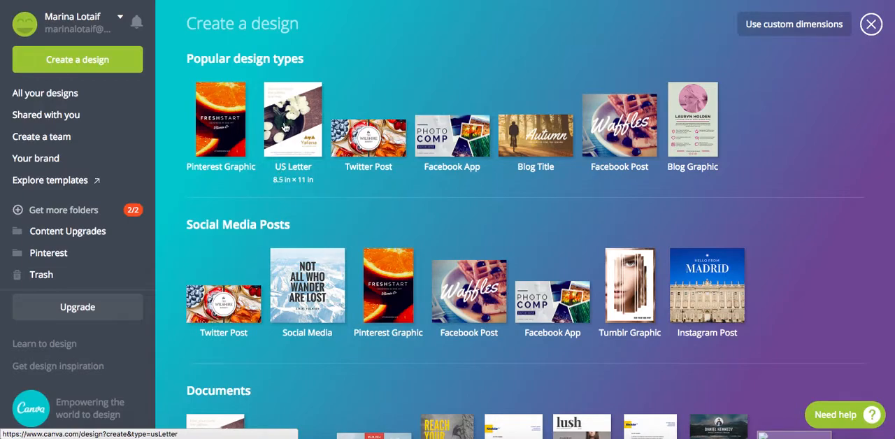
{"action": "mouse_move", "coordinate": [278, 126]}
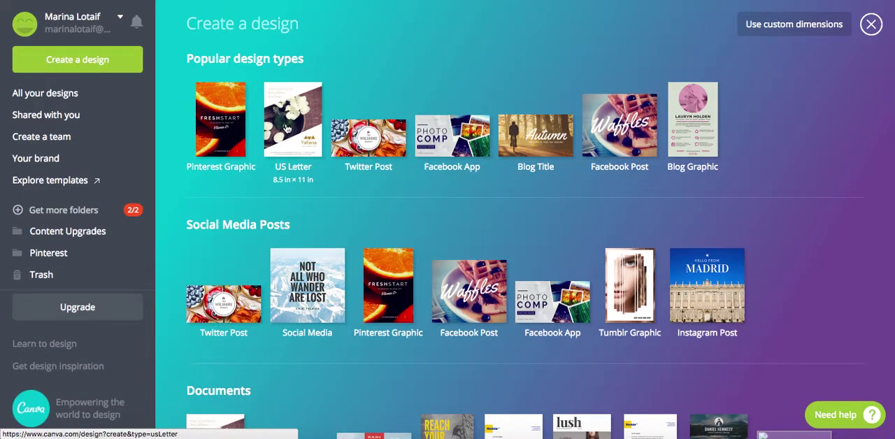
{"action": "left_click", "coordinate": [292, 119]}
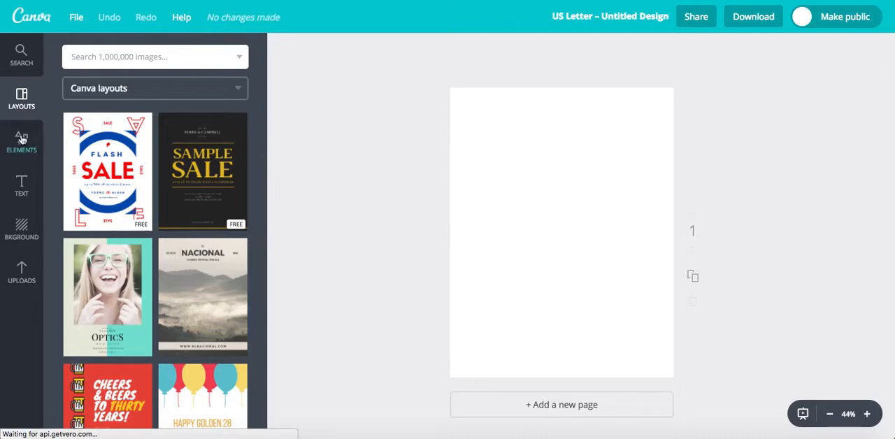
Browse the previously uploaded images in the Uploads library.
{"action": "left_click", "coordinate": [21, 140]}
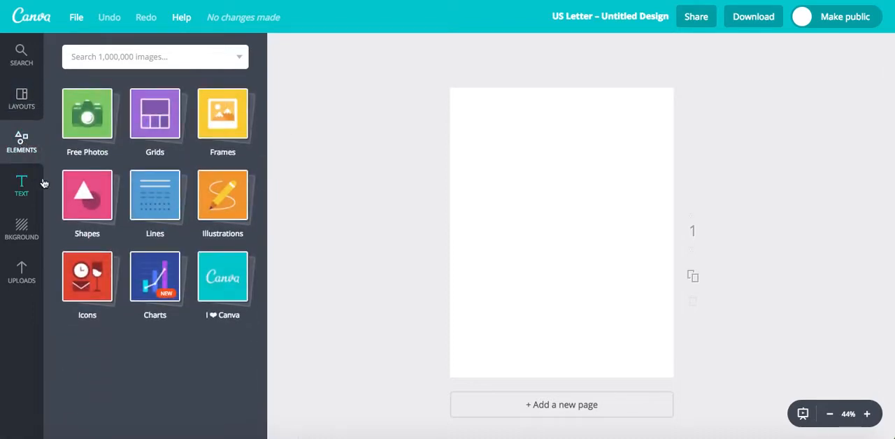
{"action": "left_click", "coordinate": [86, 114]}
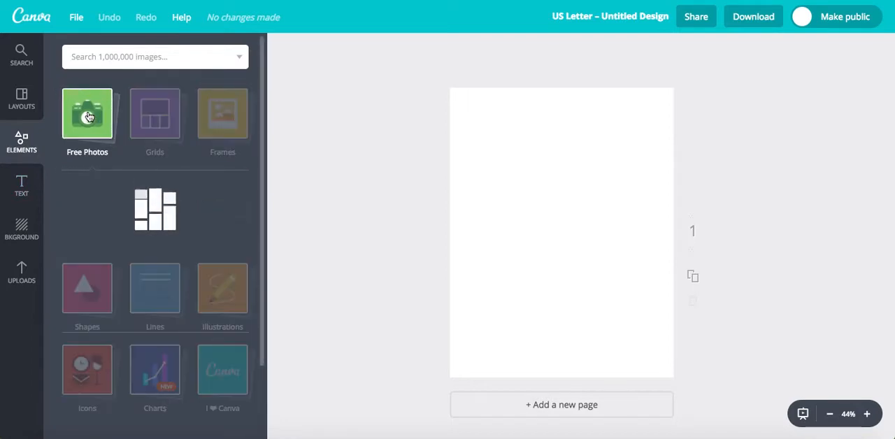
{"action": "left_click", "coordinate": [87, 113]}
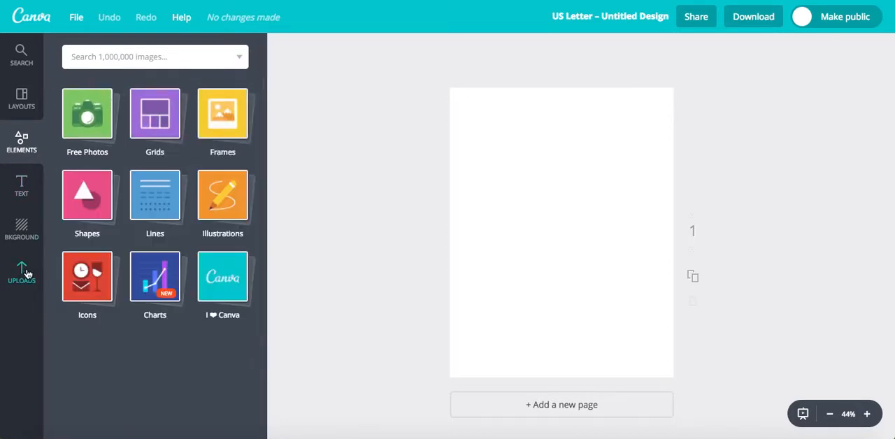
{"action": "left_click", "coordinate": [22, 273]}
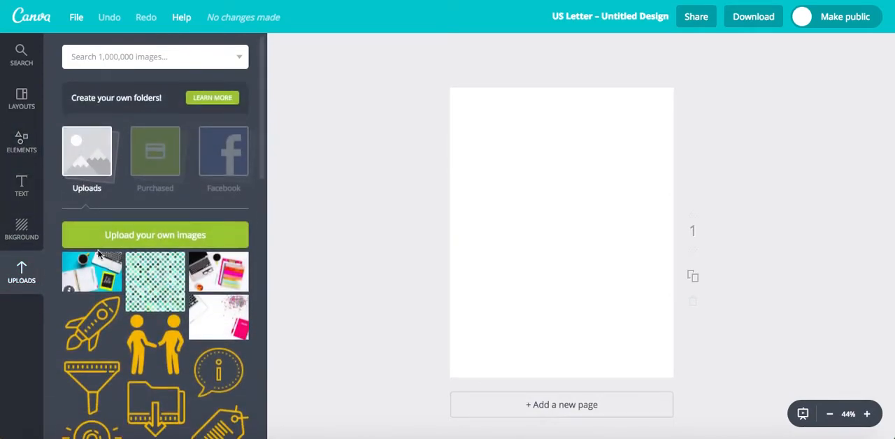
{"action": "scroll", "scroll_direction": "down", "scroll_amount": 3}
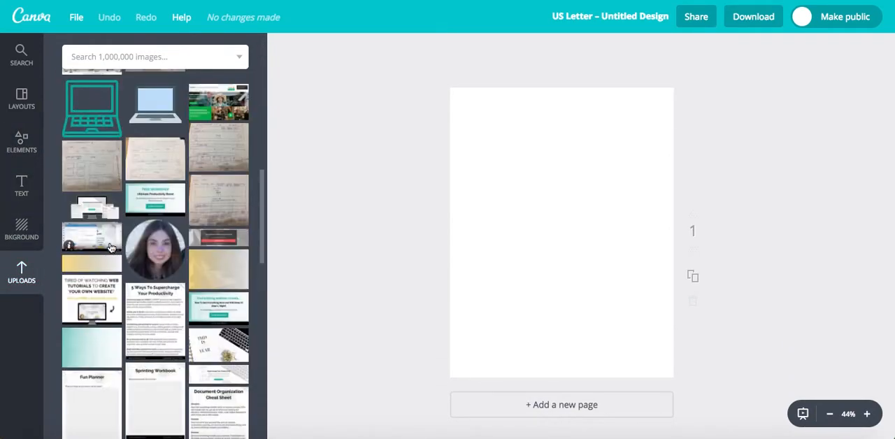
{"action": "scroll", "scroll_direction": "down", "scroll_amount": 3}
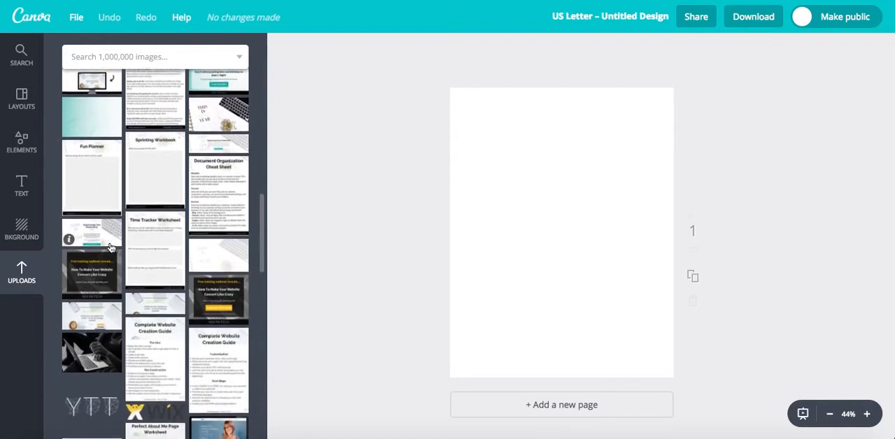
{"action": "scroll", "scroll_direction": "down", "scroll_amount": 3}
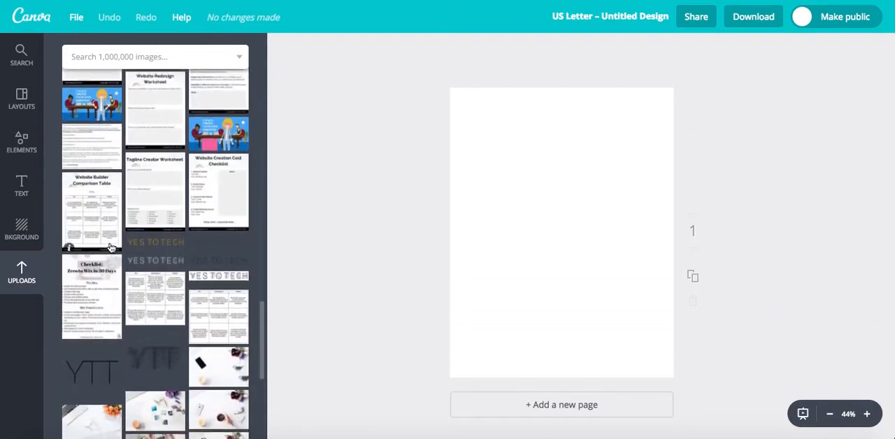
{"action": "scroll", "scroll_direction": "down", "scroll_amount": 3}
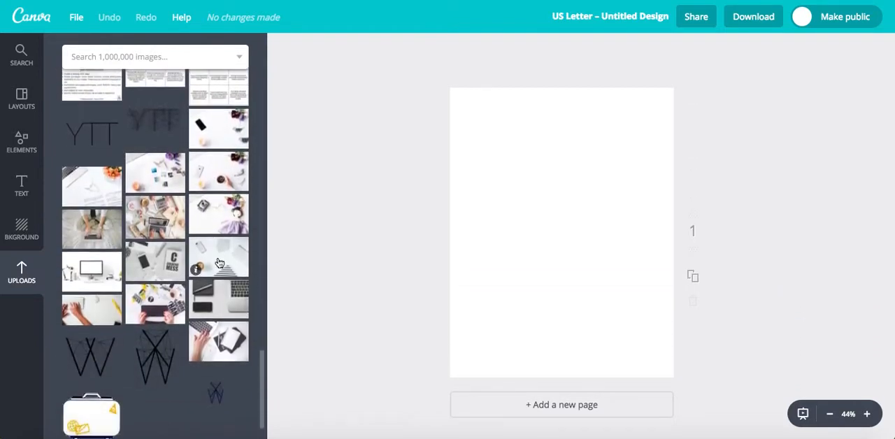
Add the desk photo with coffee cup as a full-width strip across the page top.
{"action": "left_click", "coordinate": [218, 257]}
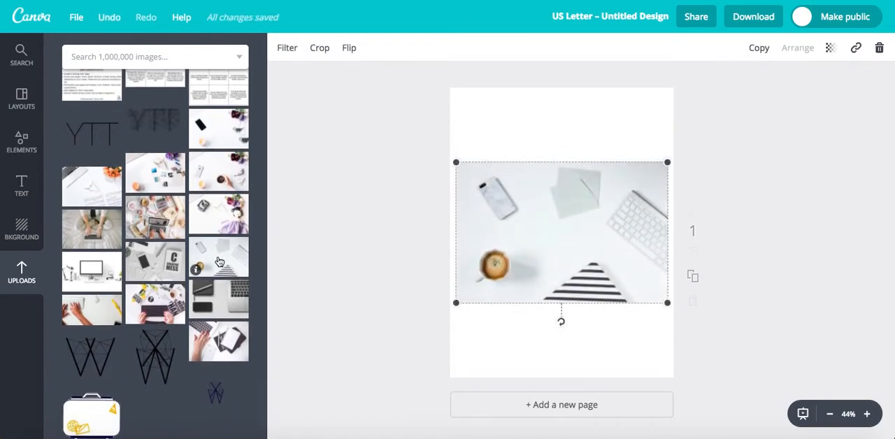
{"action": "mouse_move", "coordinate": [547, 225]}
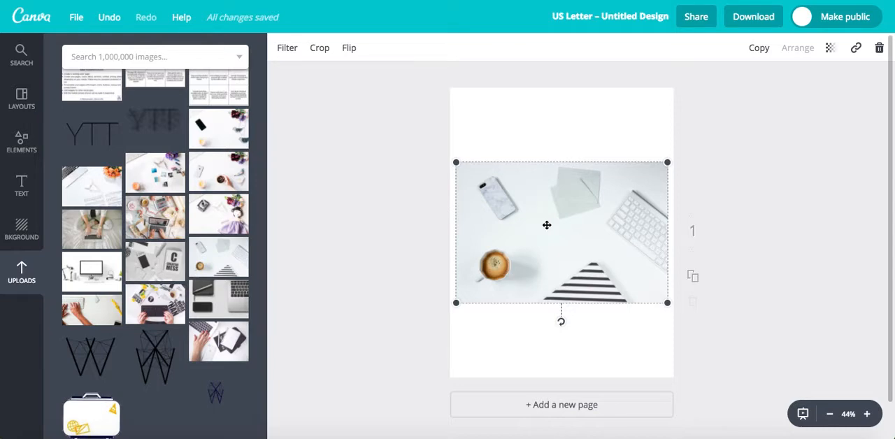
{"action": "left_click_drag", "start_coordinate": [547, 224], "coordinate": [538, 158]}
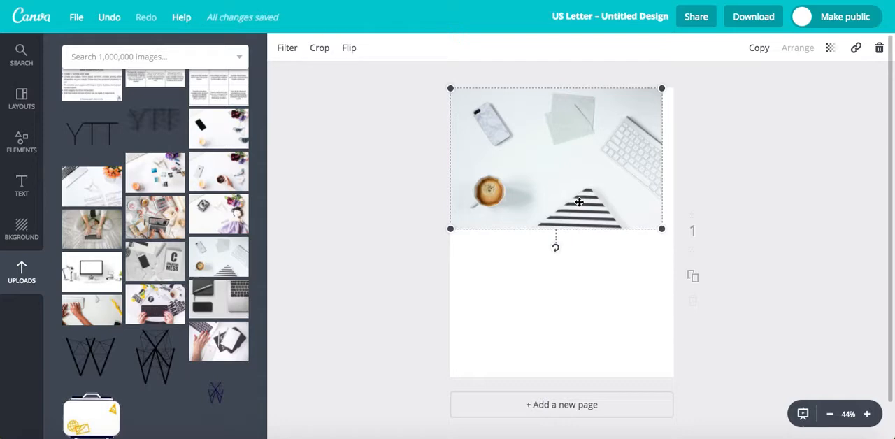
{"action": "left_click_drag", "start_coordinate": [661, 229], "coordinate": [670, 234]}
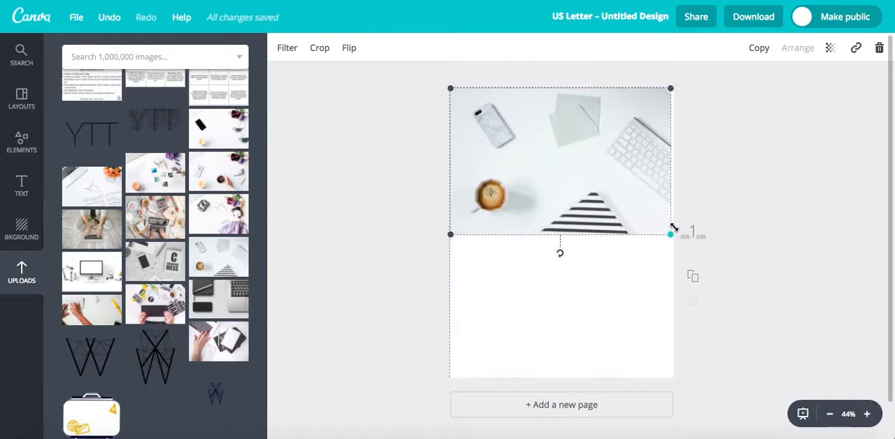
{"action": "left_click_drag", "start_coordinate": [670, 234], "coordinate": [673, 236]}
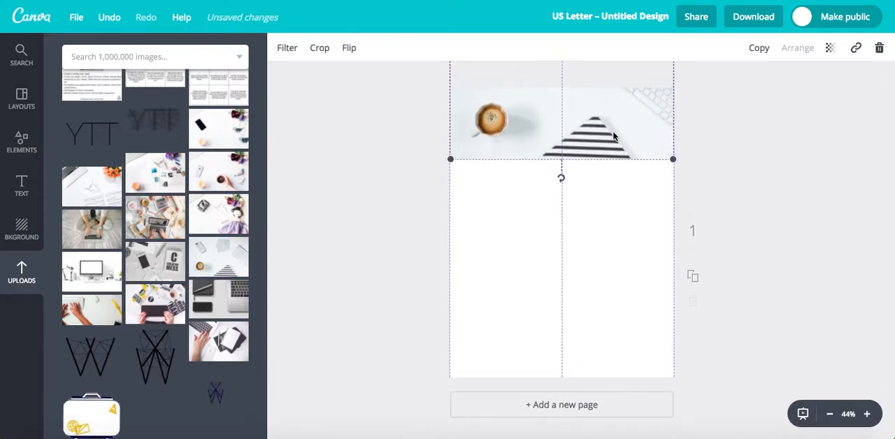
Fade the header photo to 60 transparency.
{"action": "left_click", "coordinate": [830, 48]}
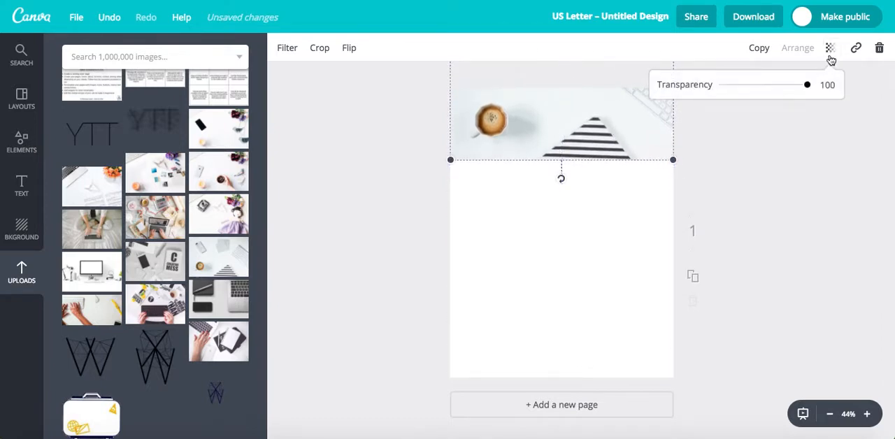
{"action": "left_click_drag", "start_coordinate": [807, 84], "coordinate": [774, 84]}
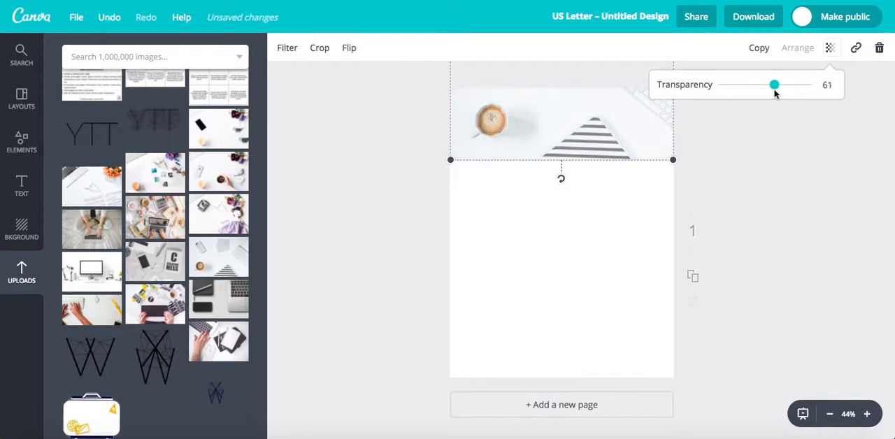
{"action": "left_click_drag", "start_coordinate": [773, 84], "coordinate": [771, 84]}
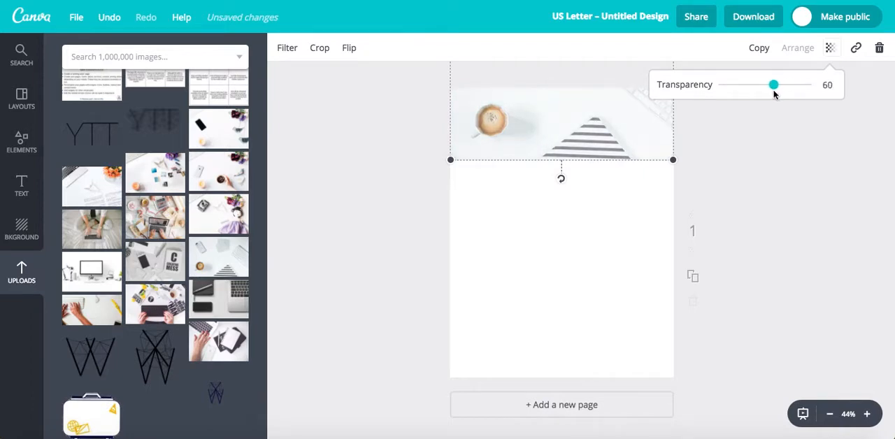
{"action": "left_click", "coordinate": [740, 172]}
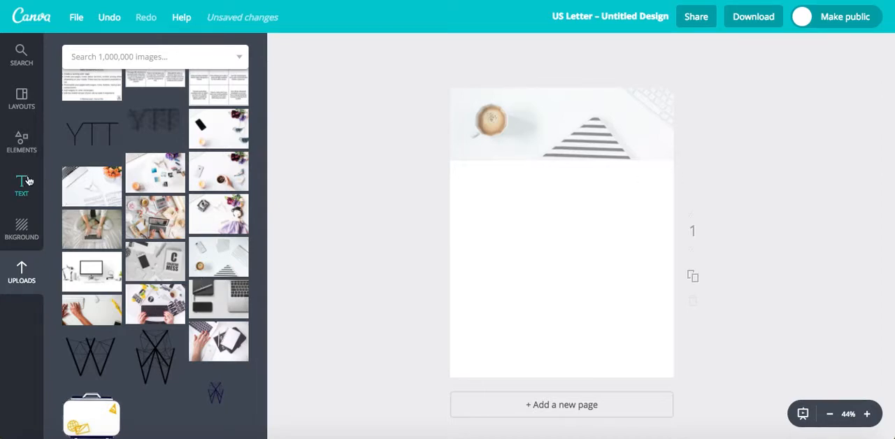
Add a heading and type 'Your Worksheet's Title' below the header photo.
{"action": "left_click", "coordinate": [21, 185]}
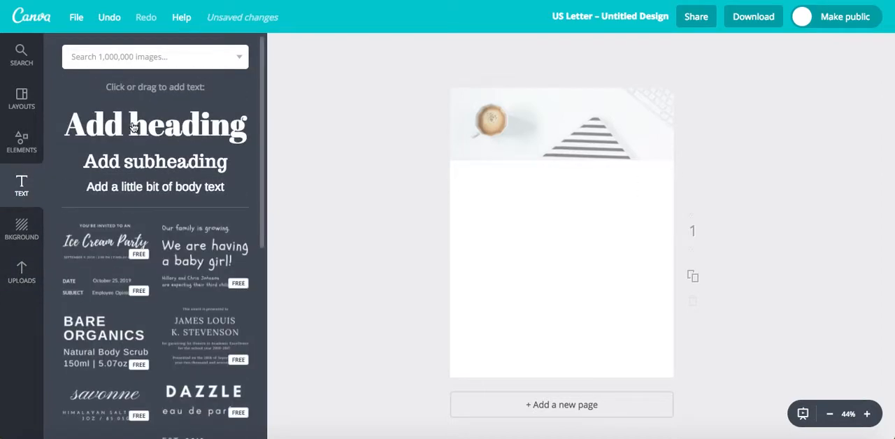
{"action": "left_click", "coordinate": [155, 125]}
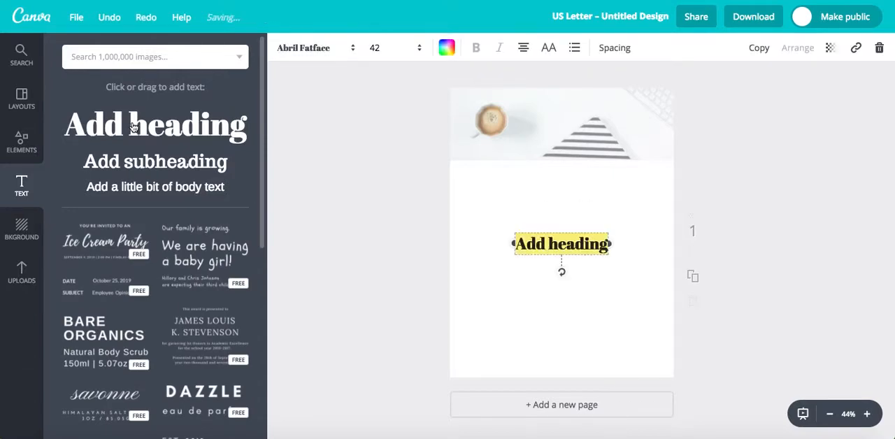
{"action": "type", "text": "Your Worksheet's Title"}
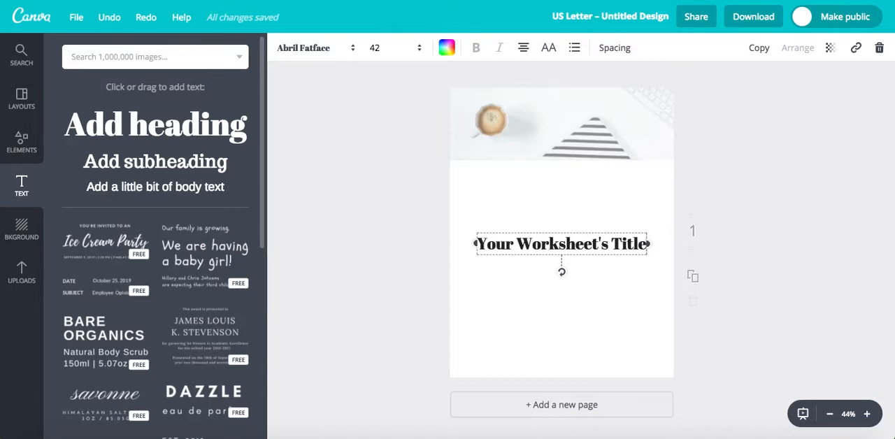
{"action": "mouse_move", "coordinate": [103, 173]}
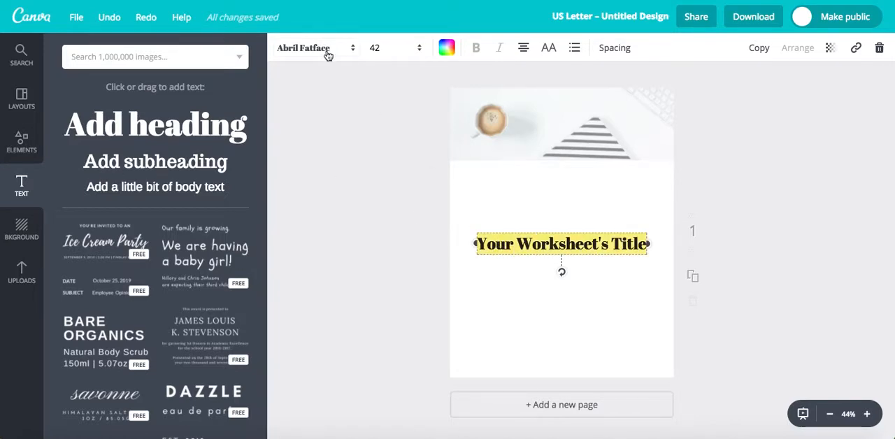
Set the title in bold Raleway at 48 points.
{"action": "left_click", "coordinate": [314, 48]}
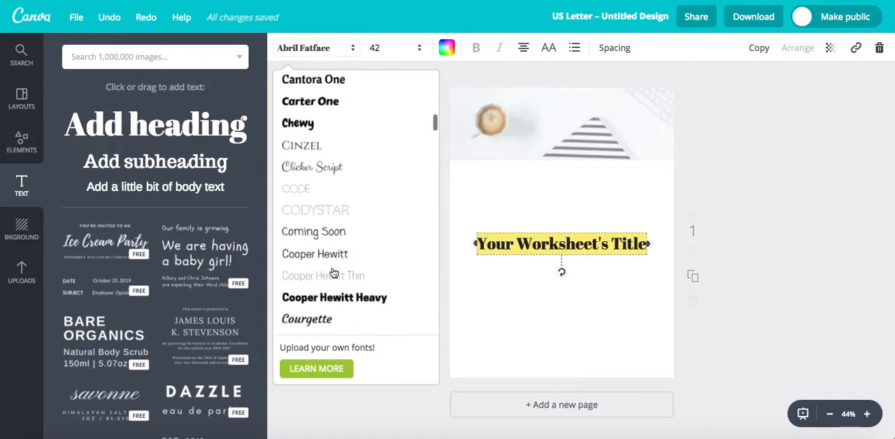
{"action": "scroll", "scroll_direction": "down", "scroll_amount": 3}
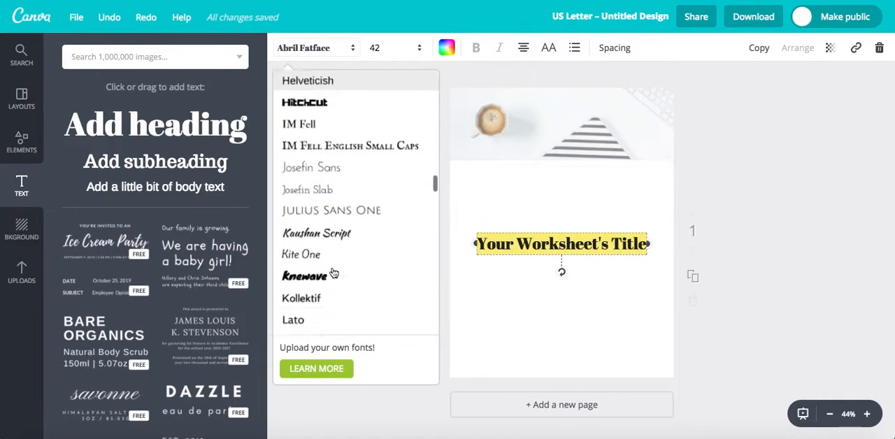
{"action": "scroll", "scroll_direction": "down", "scroll_amount": 3}
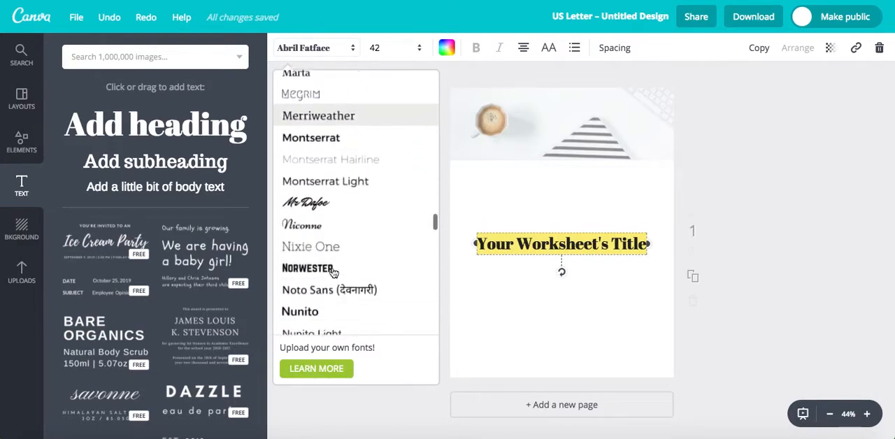
{"action": "scroll", "scroll_direction": "down", "scroll_amount": 3}
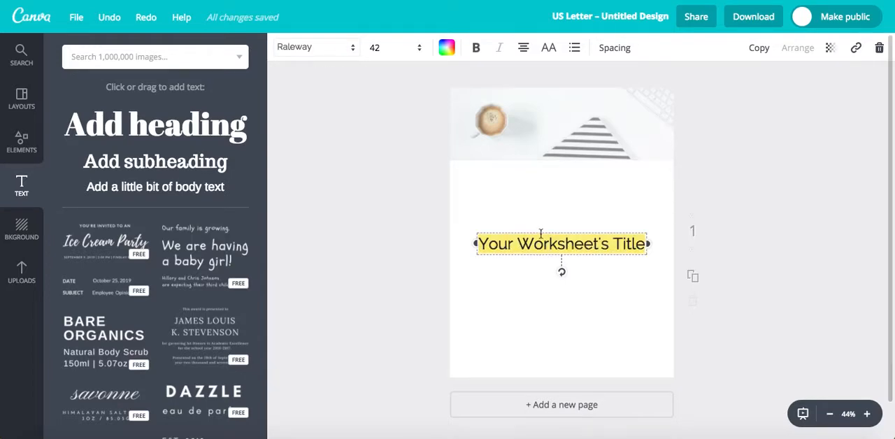
{"action": "left_click", "coordinate": [475, 48]}
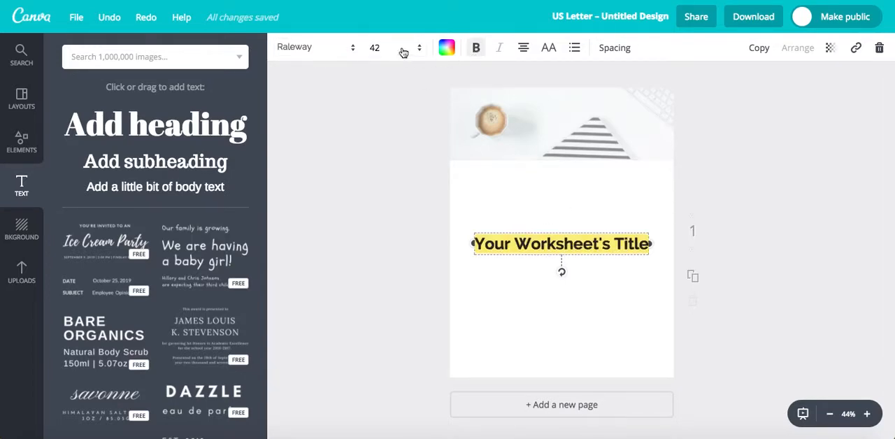
{"action": "left_click", "coordinate": [403, 44]}
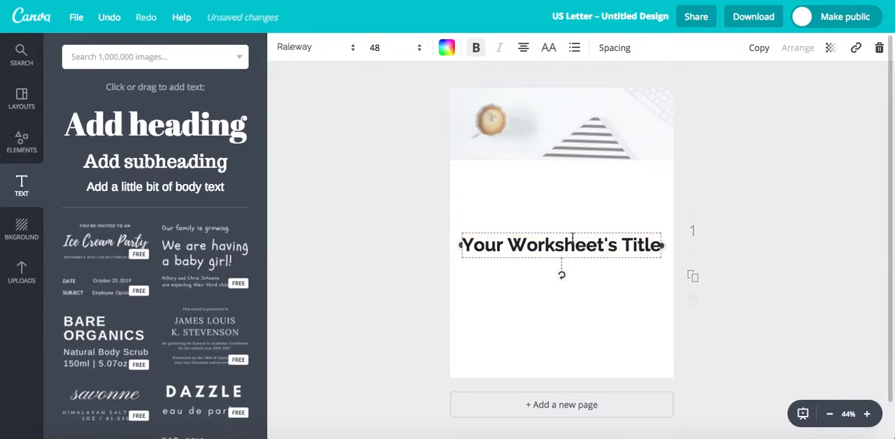
Move the title onto the header photo and fade the photo to 34.
{"action": "left_click_drag", "start_coordinate": [562, 245], "coordinate": [564, 133]}
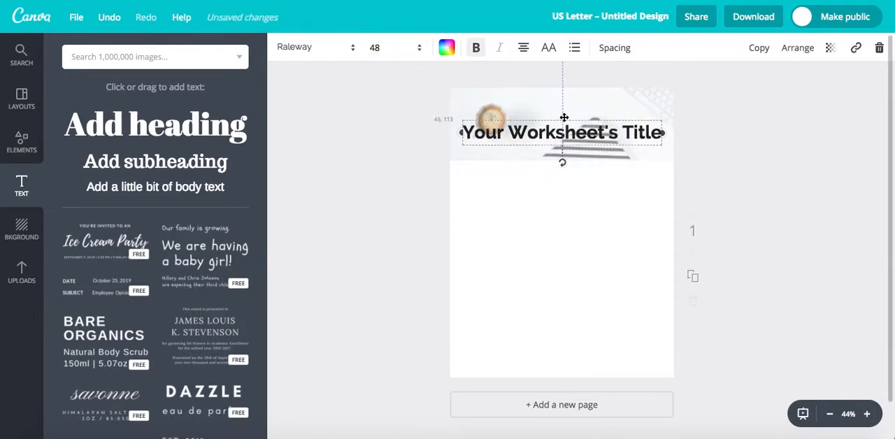
{"action": "left_click_drag", "start_coordinate": [564, 132], "coordinate": [565, 111]}
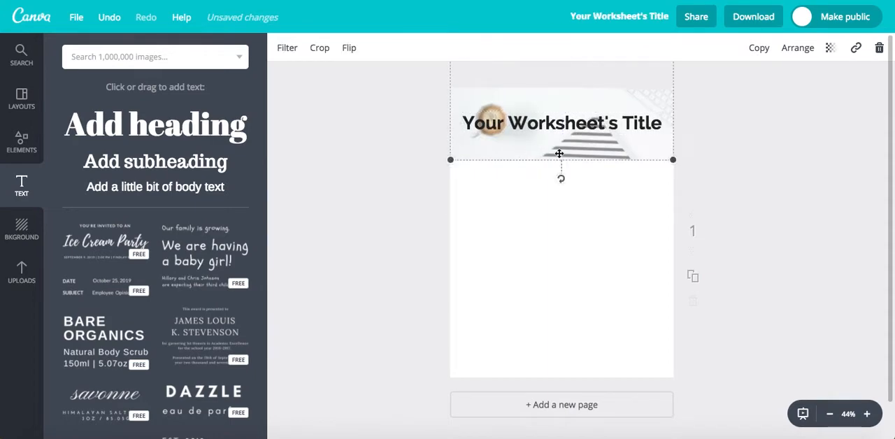
{"action": "left_click", "coordinate": [828, 48]}
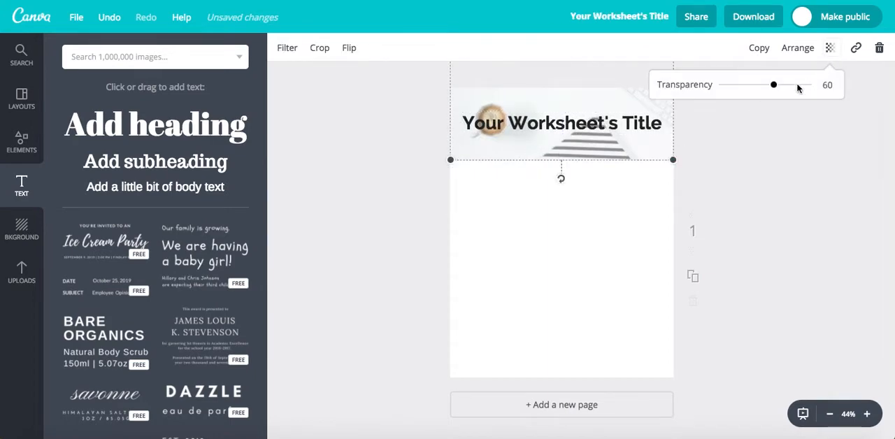
{"action": "left_click_drag", "start_coordinate": [773, 84], "coordinate": [751, 85]}
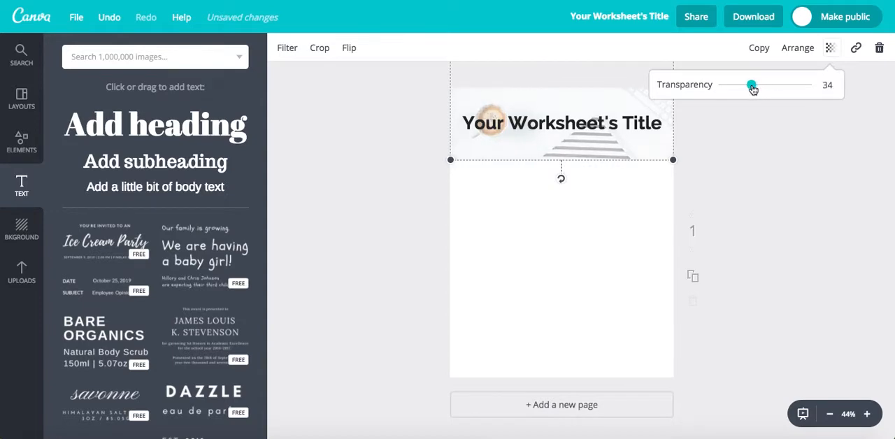
{"action": "left_click", "coordinate": [631, 281]}
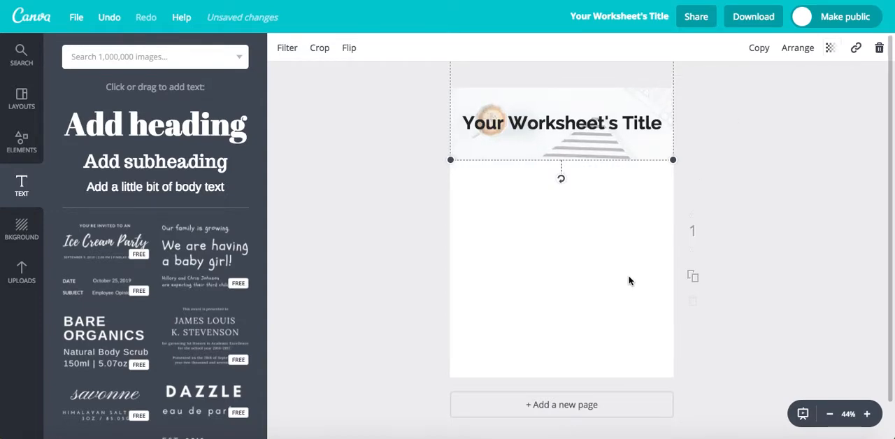
{"action": "left_click", "coordinate": [630, 281]}
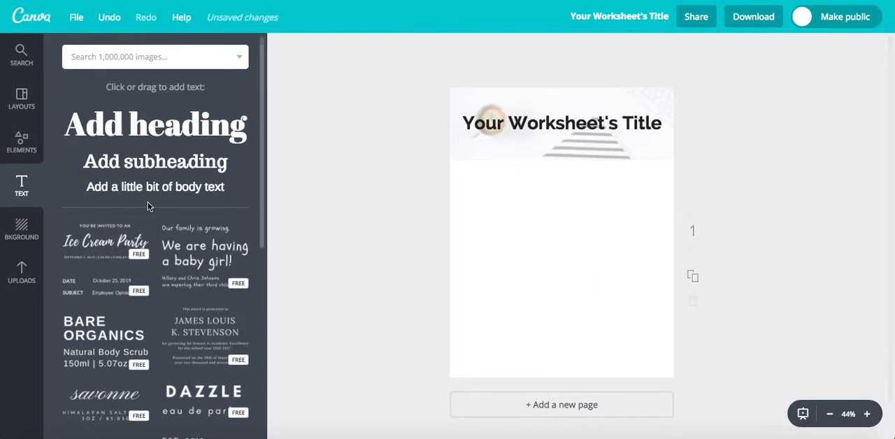
Add a left-aligned body text line reading 'Subject of your worksheet'.
{"action": "left_click", "coordinate": [156, 186]}
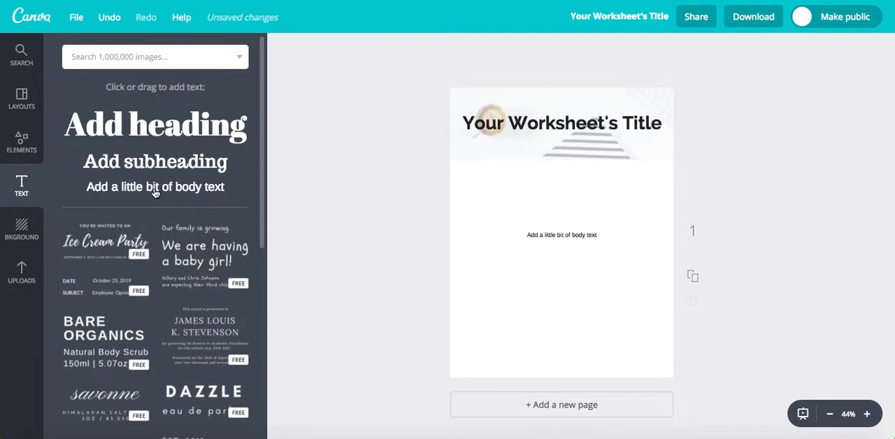
{"action": "left_click", "coordinate": [561, 234]}
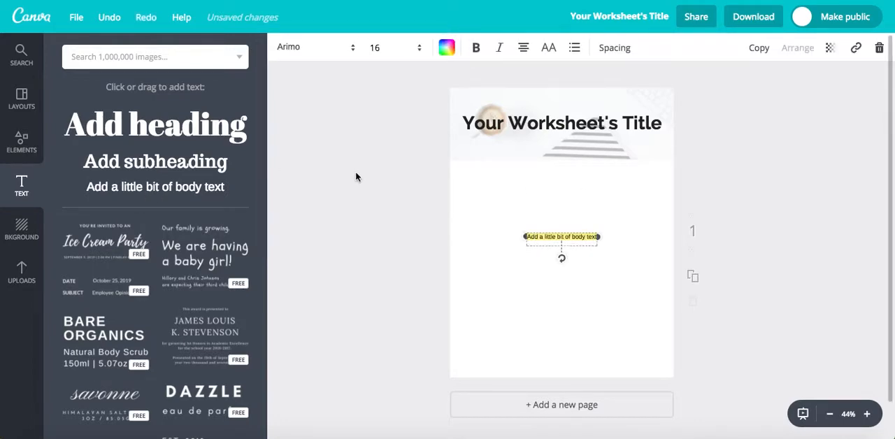
{"action": "left_click", "coordinate": [523, 48]}
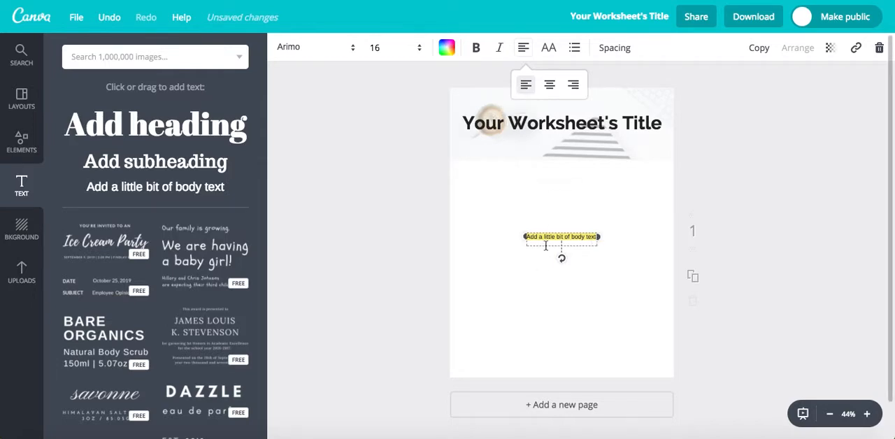
{"action": "type", "text": "Subject of your worksheet"}
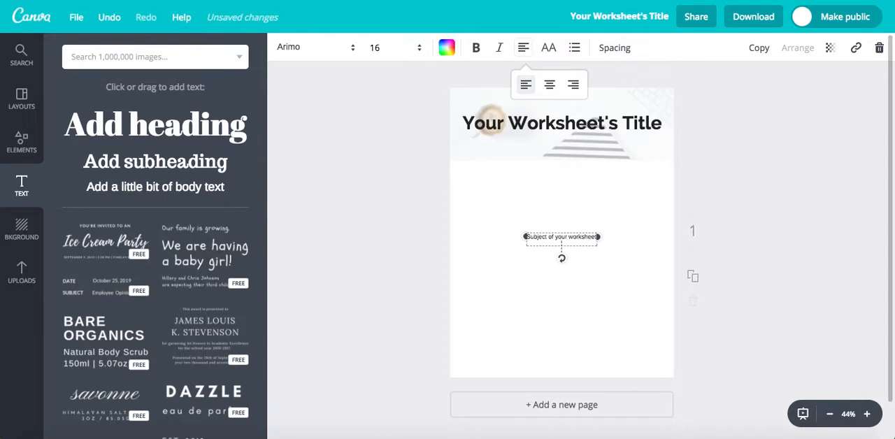
{"action": "mouse_move", "coordinate": [329, 56]}
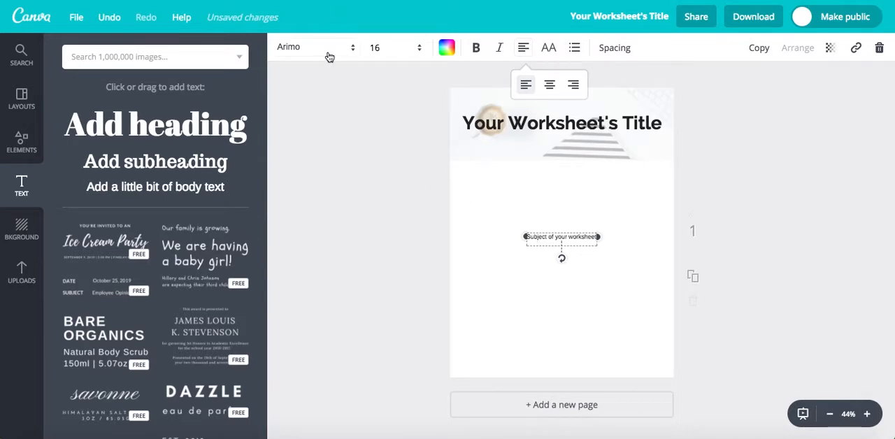
Change the subject line's font to Roboto and its size to 21.
{"action": "left_click", "coordinate": [315, 47]}
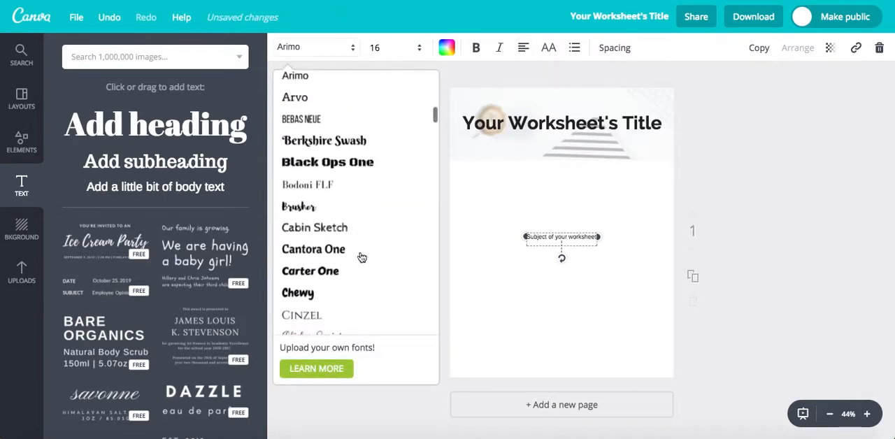
{"action": "scroll", "scroll_direction": "down", "scroll_amount": 3}
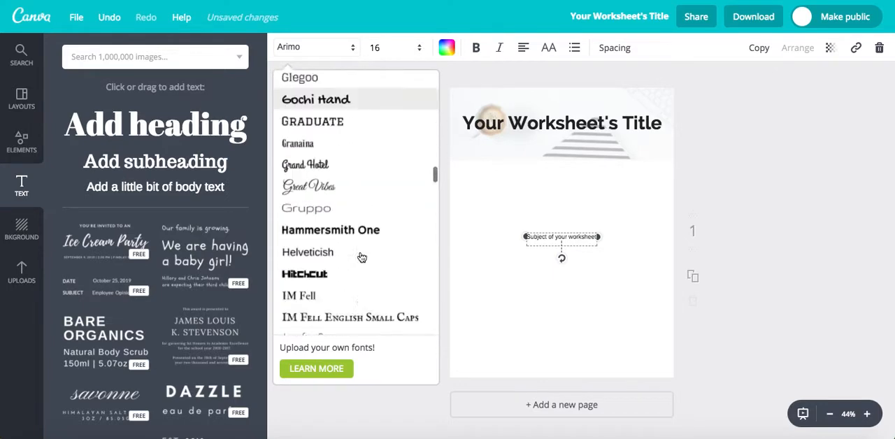
{"action": "scroll", "scroll_direction": "down", "scroll_amount": 3}
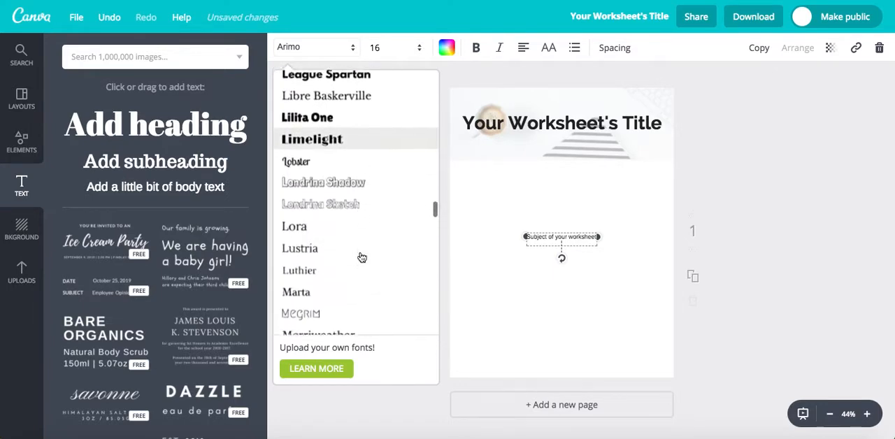
{"action": "scroll", "scroll_direction": "down", "scroll_amount": 3}
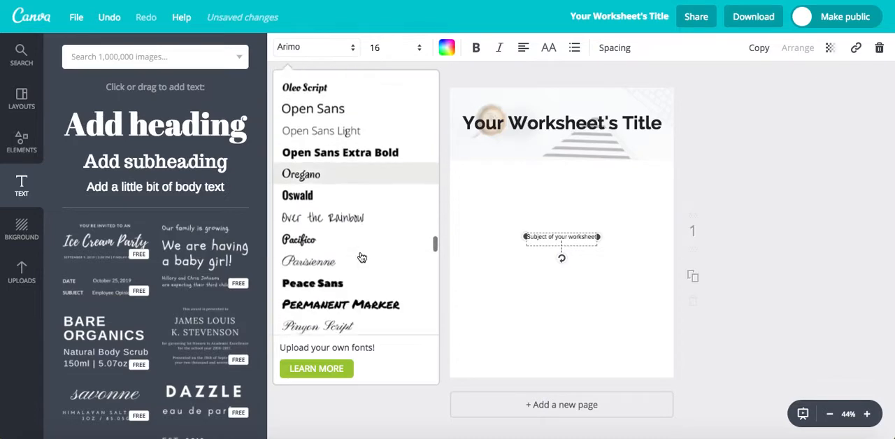
{"action": "scroll", "scroll_direction": "down", "scroll_amount": 3}
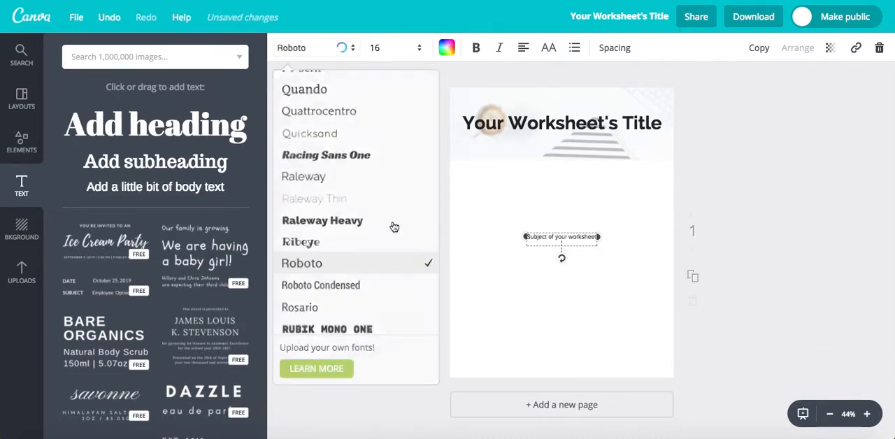
{"action": "left_click", "coordinate": [373, 48]}
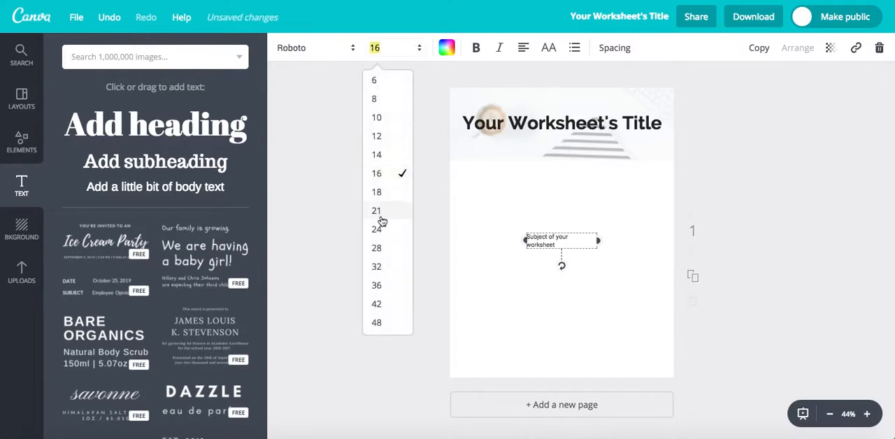
{"action": "left_click", "coordinate": [377, 211]}
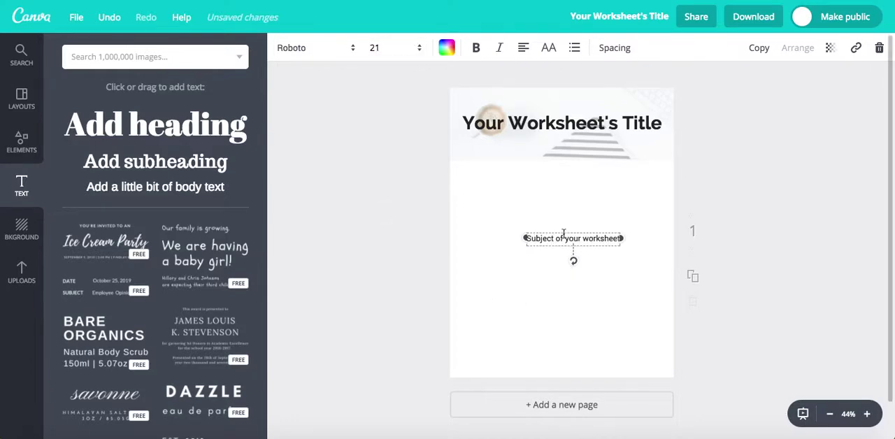
Move the subject line to the top-left, just beneath the header photo.
{"action": "left_click_drag", "start_coordinate": [573, 238], "coordinate": [518, 176]}
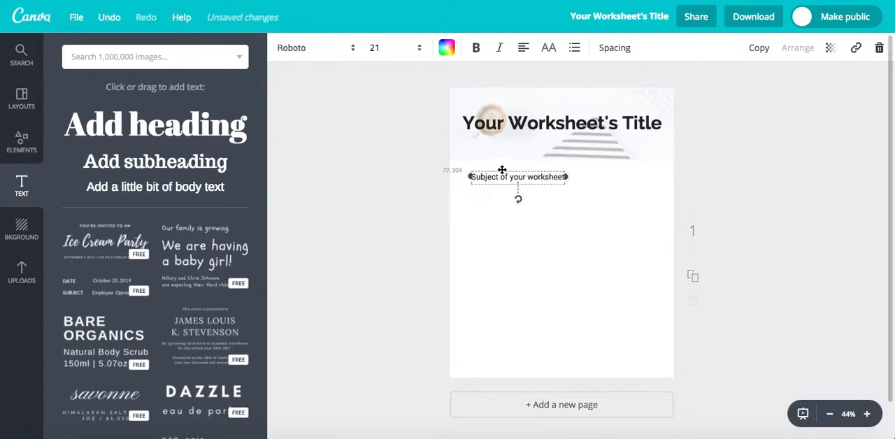
{"action": "left_click_drag", "start_coordinate": [517, 176], "coordinate": [509, 174]}
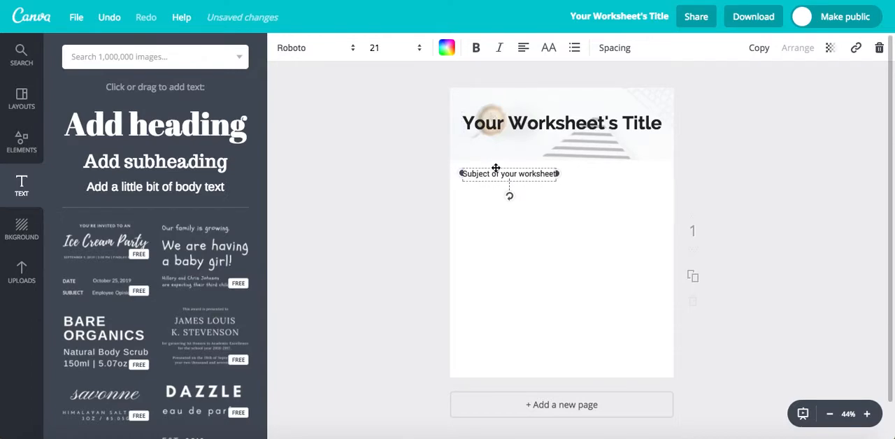
{"action": "mouse_move", "coordinate": [543, 311]}
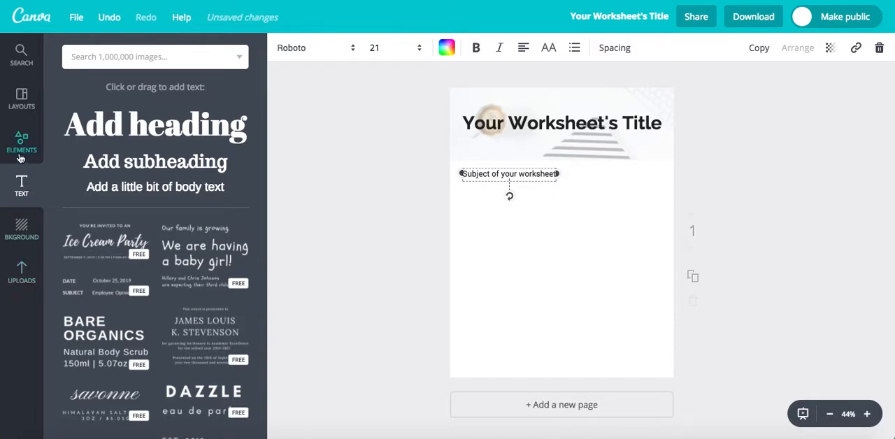
Add a black square below the subject line and stretch it into a wide, short bar.
{"action": "left_click", "coordinate": [21, 140]}
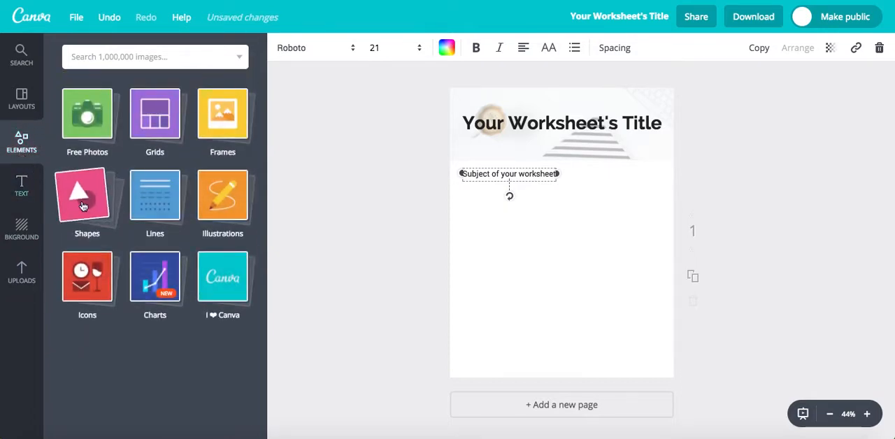
{"action": "left_click", "coordinate": [87, 203]}
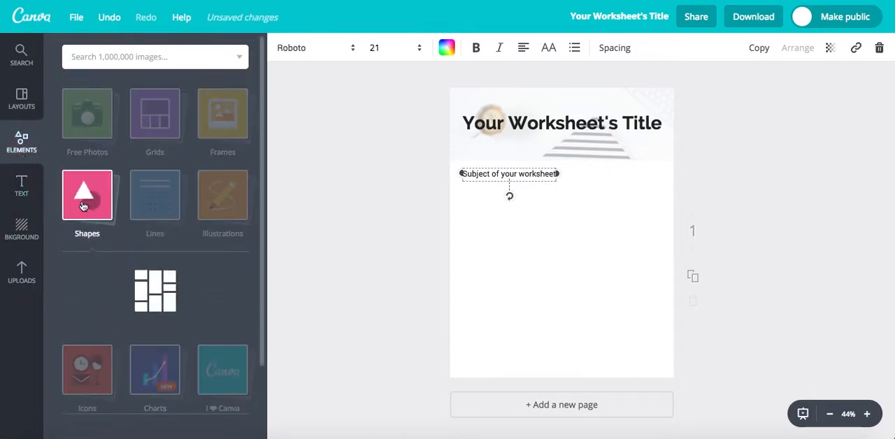
{"action": "left_click", "coordinate": [87, 194]}
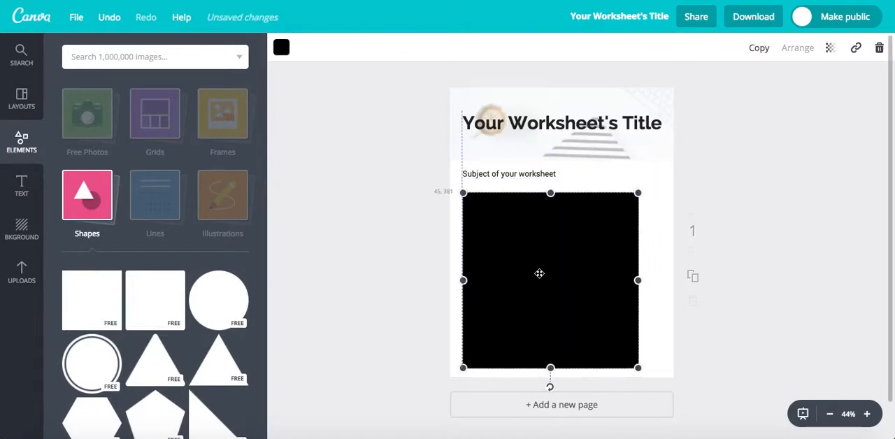
{"action": "left_click_drag", "start_coordinate": [539, 274], "coordinate": [539, 269]}
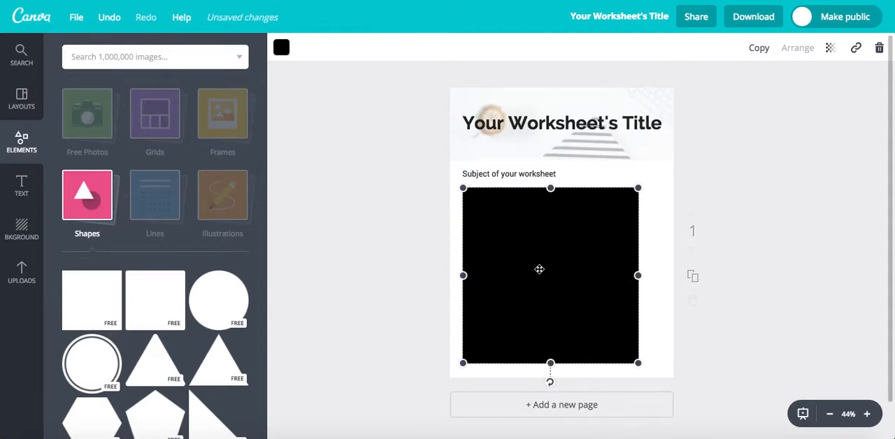
{"action": "mouse_move", "coordinate": [637, 275]}
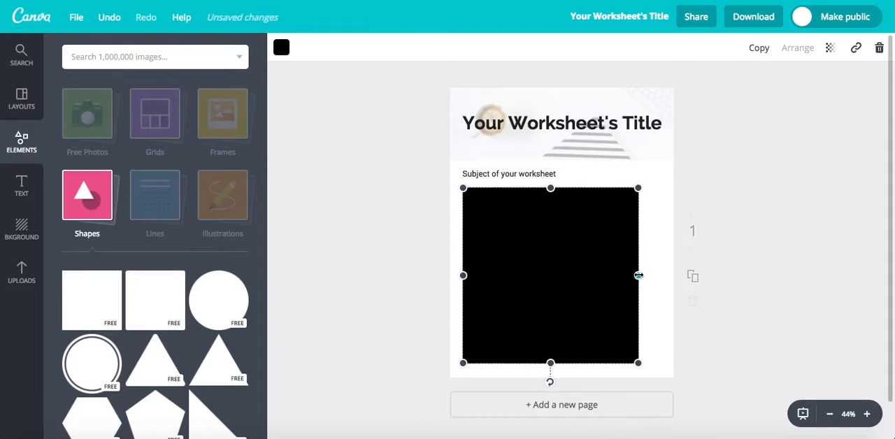
{"action": "left_click_drag", "start_coordinate": [637, 275], "coordinate": [660, 275]}
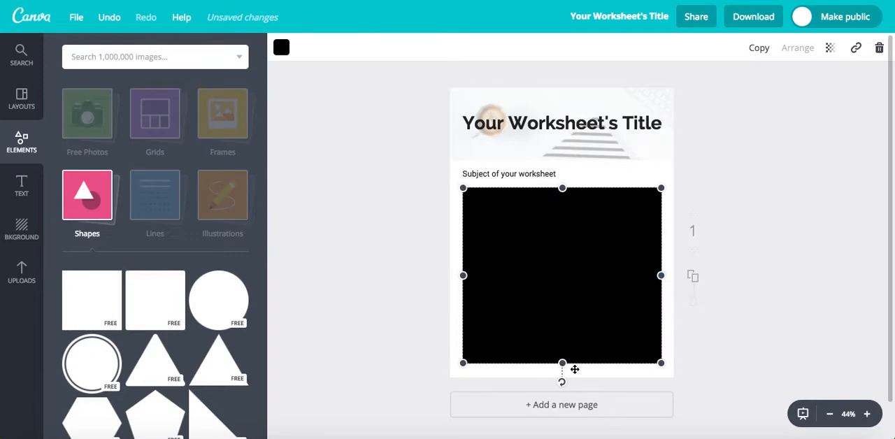
{"action": "mouse_move", "coordinate": [563, 361]}
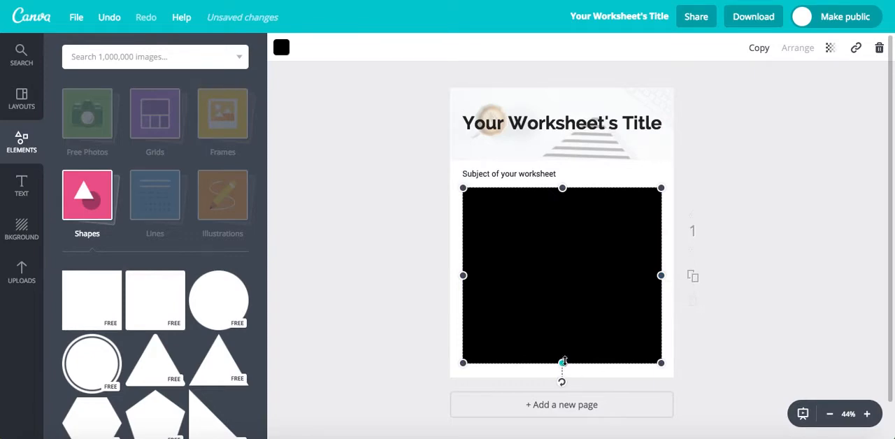
{"action": "left_click_drag", "start_coordinate": [563, 362], "coordinate": [563, 241]}
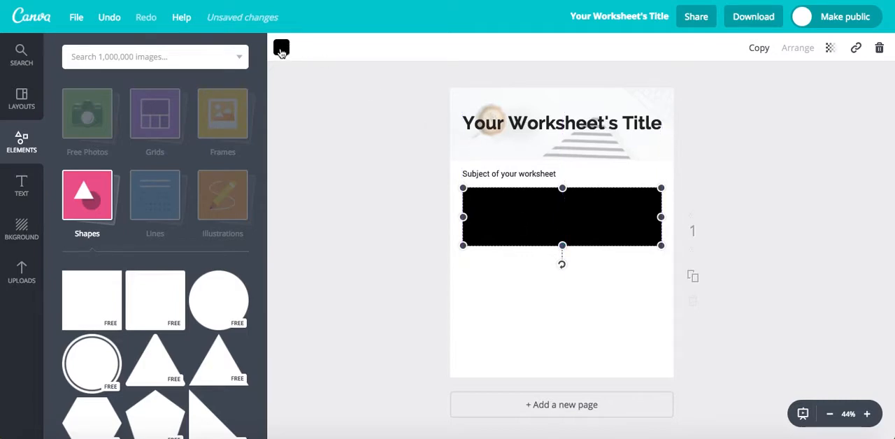
Recolour the black bar to a very light grey custom hex colour.
{"action": "left_click", "coordinate": [280, 48]}
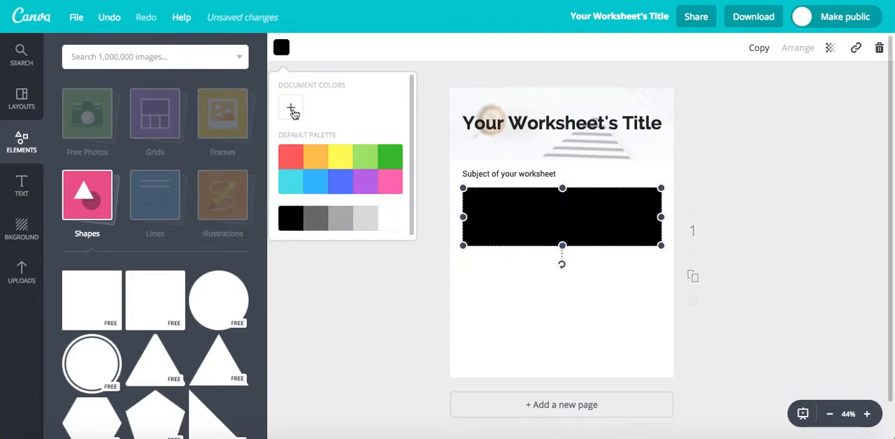
{"action": "left_click", "coordinate": [290, 108]}
{"action": "type", "text": "f"}
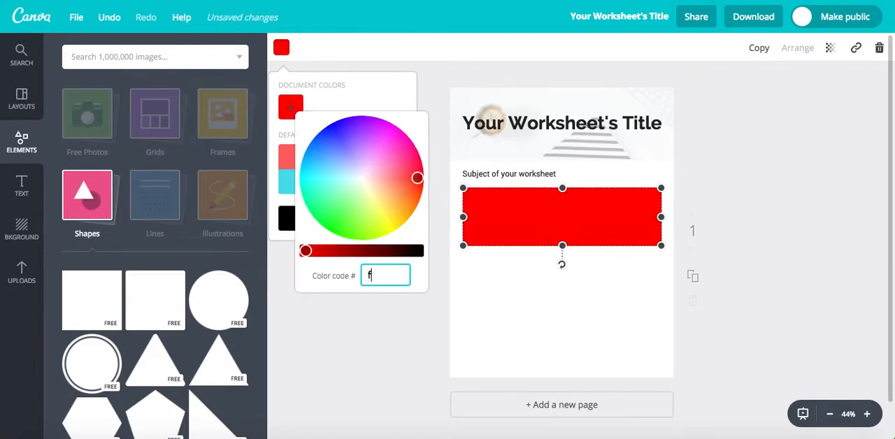
{"action": "type", "text": "1f1f1"}
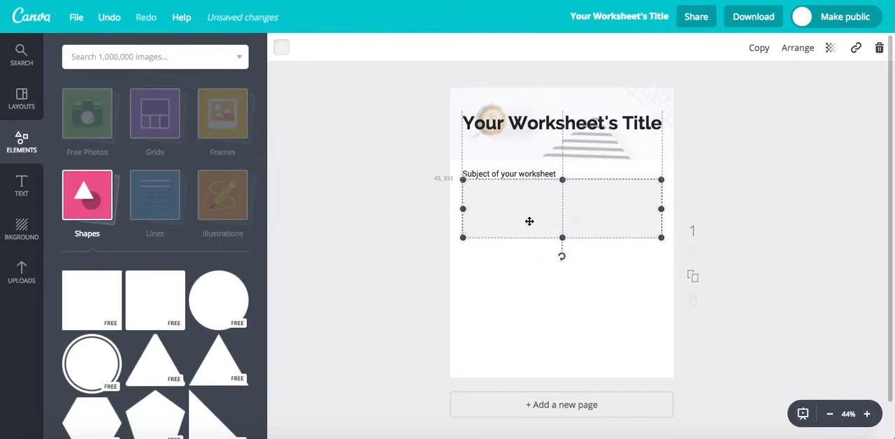
{"action": "left_click", "coordinate": [530, 304]}
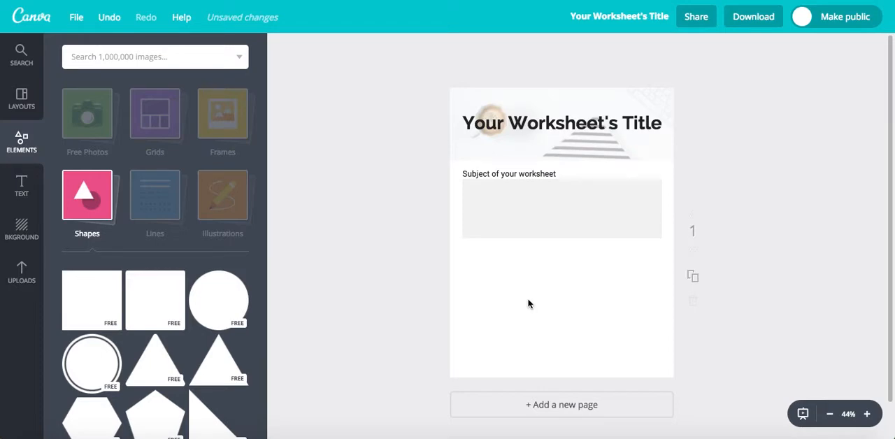
{"action": "mouse_move", "coordinate": [506, 235]}
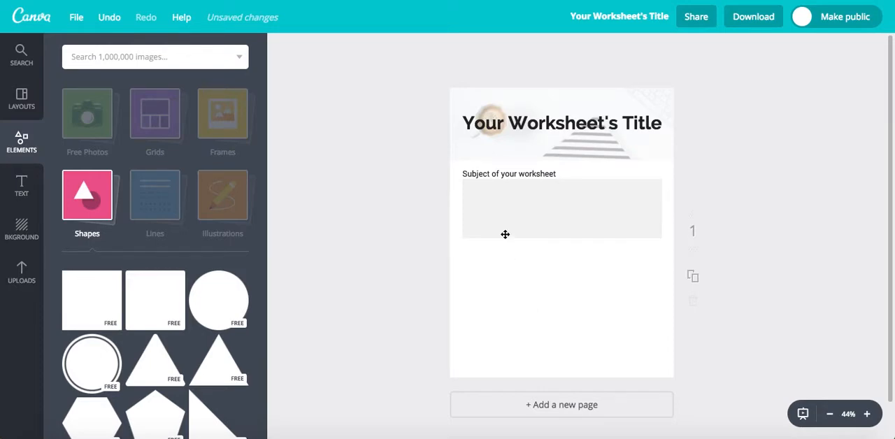
{"action": "mouse_move", "coordinate": [508, 174]}
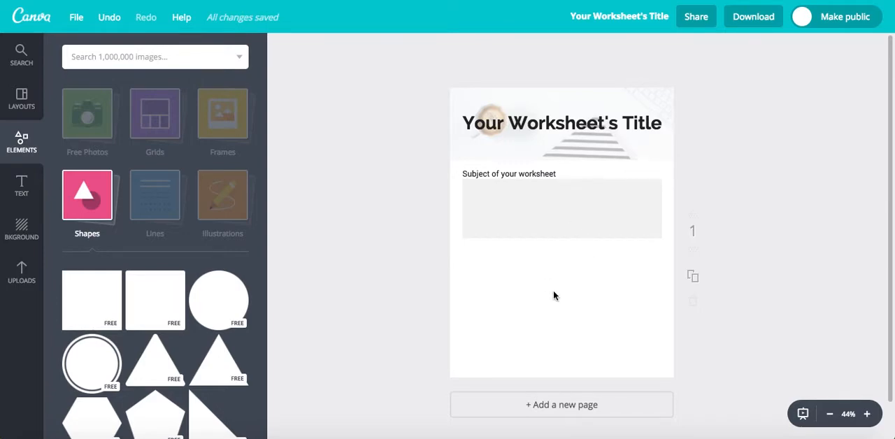
Duplicate the subject line and grey bar, placing the copies below the first pair.
{"action": "left_click", "coordinate": [509, 173]}
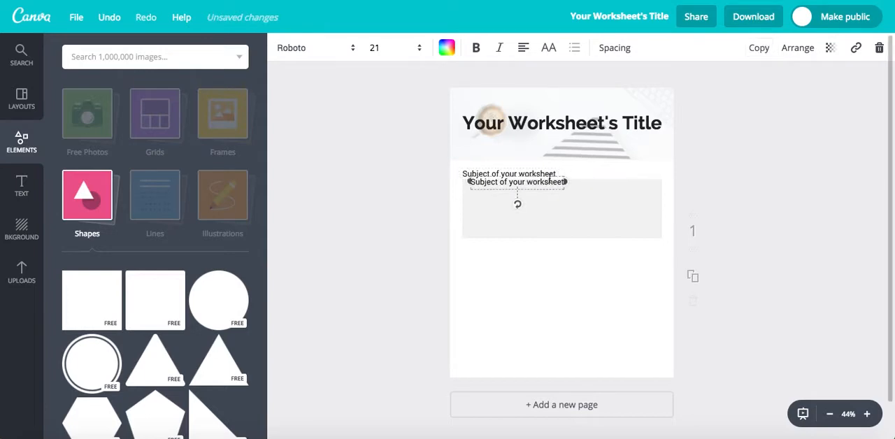
{"action": "left_click_drag", "start_coordinate": [518, 182], "coordinate": [509, 257]}
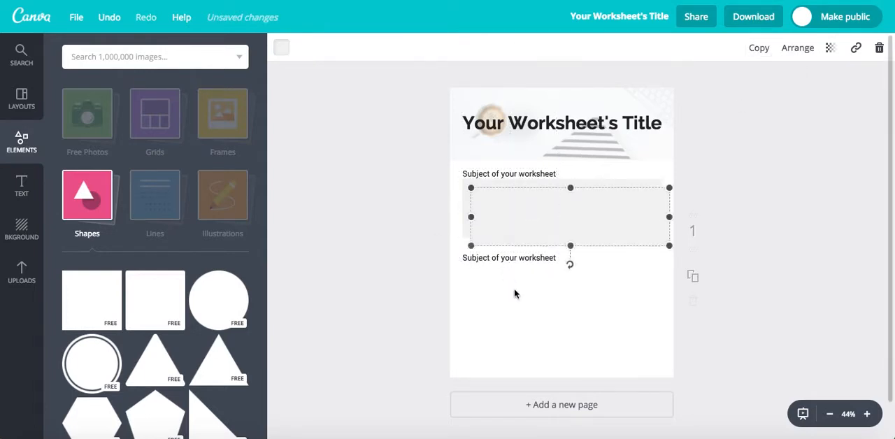
{"action": "left_click_drag", "start_coordinate": [570, 216], "coordinate": [561, 294]}
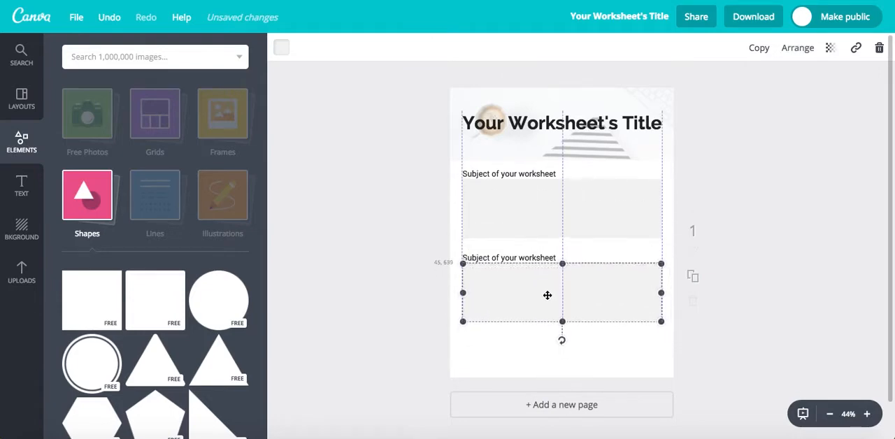
{"action": "left_click", "coordinate": [548, 352]}
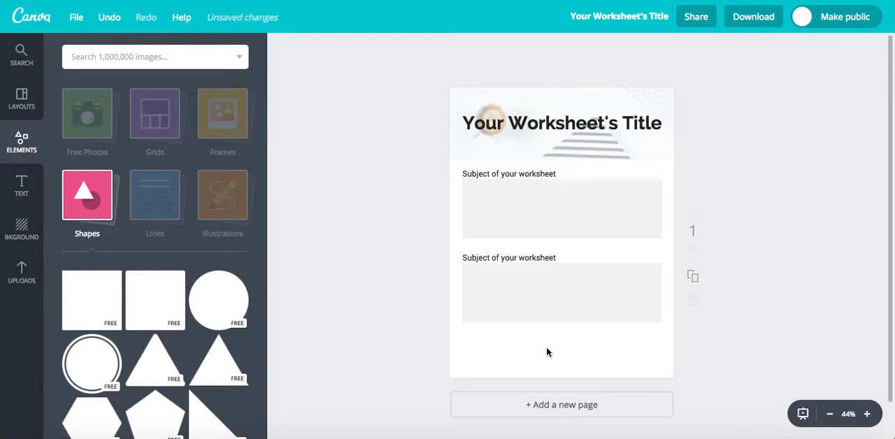
{"action": "mouse_move", "coordinate": [21, 174]}
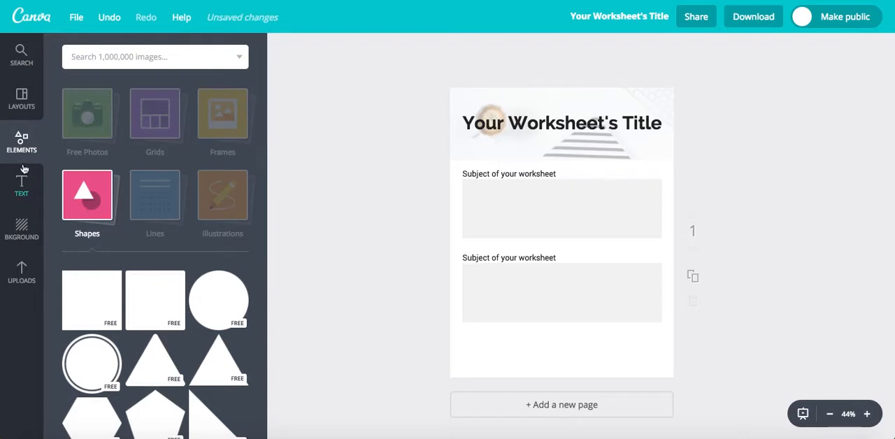
{"action": "mouse_move", "coordinate": [69, 346]}
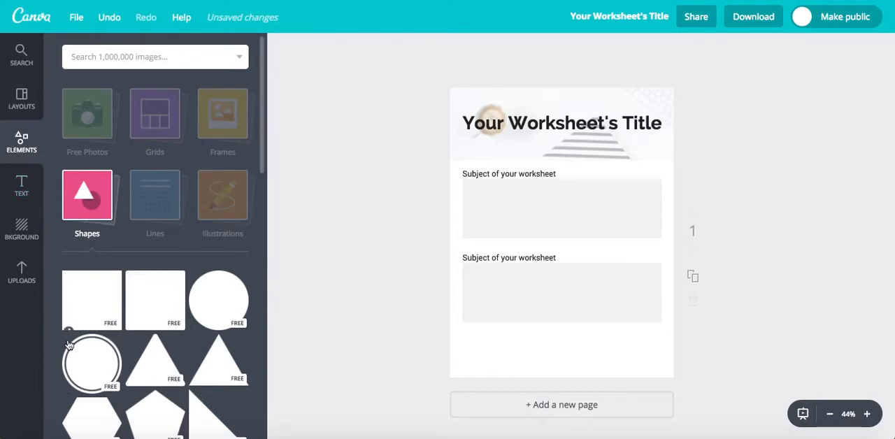
Stretch a black square across the full page width and flatten it into a bottom strip.
{"action": "left_click", "coordinate": [91, 300]}
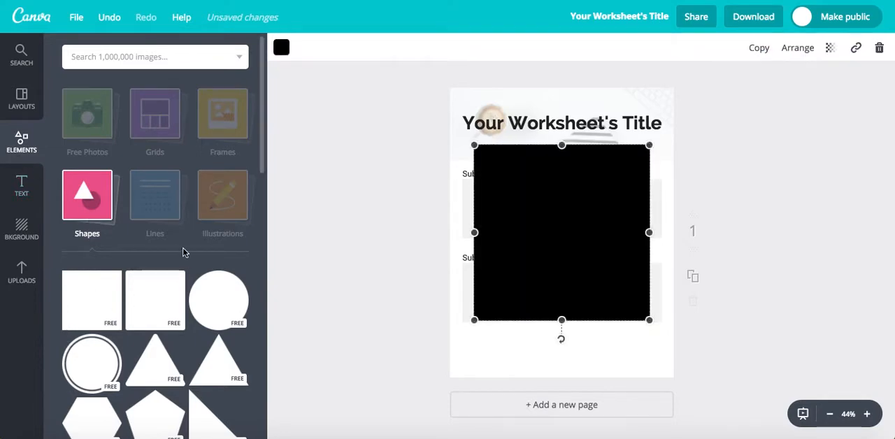
{"action": "mouse_move", "coordinate": [489, 231]}
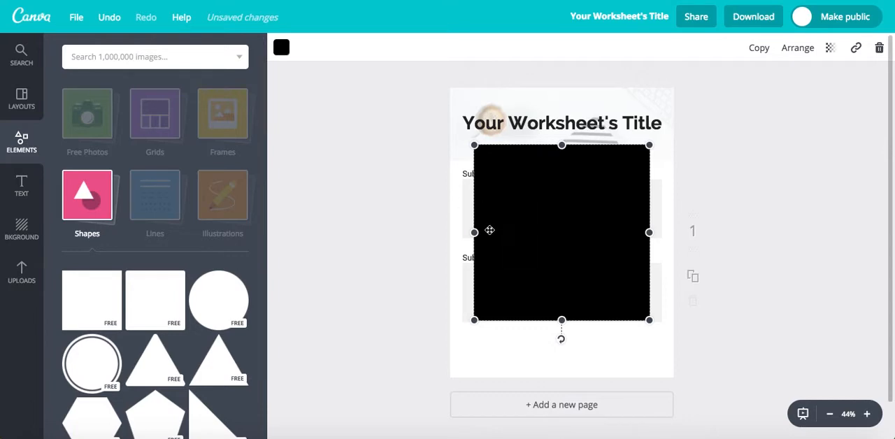
{"action": "left_click_drag", "start_coordinate": [474, 232], "coordinate": [450, 232]}
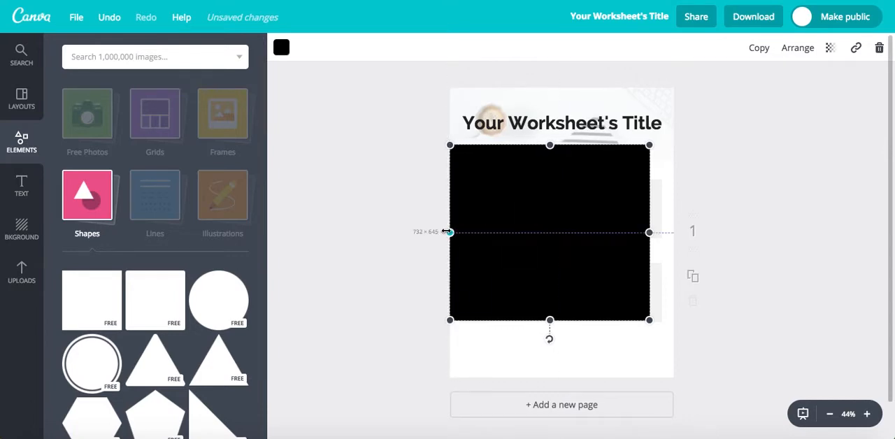
{"action": "mouse_move", "coordinate": [648, 232]}
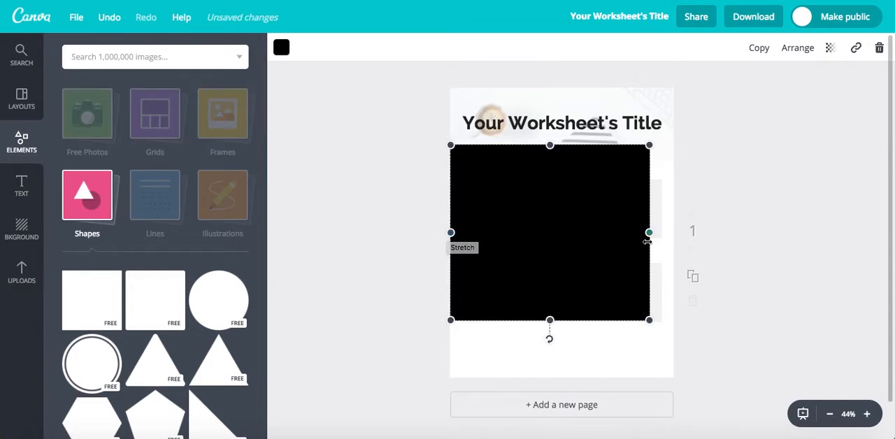
{"action": "left_click_drag", "start_coordinate": [649, 233], "coordinate": [672, 232]}
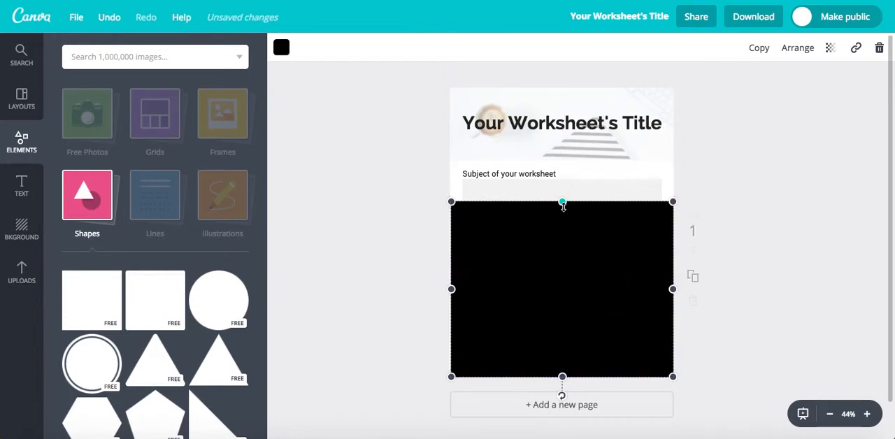
{"action": "left_click_drag", "start_coordinate": [563, 203], "coordinate": [562, 343]}
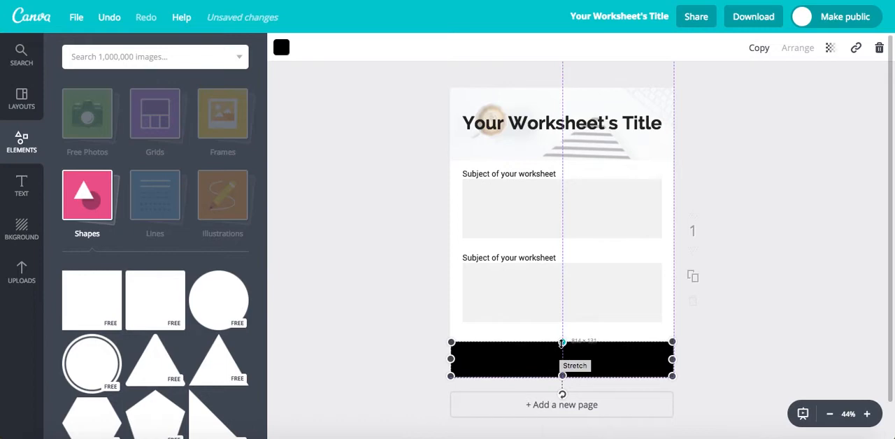
{"action": "left_click", "coordinate": [772, 340]}
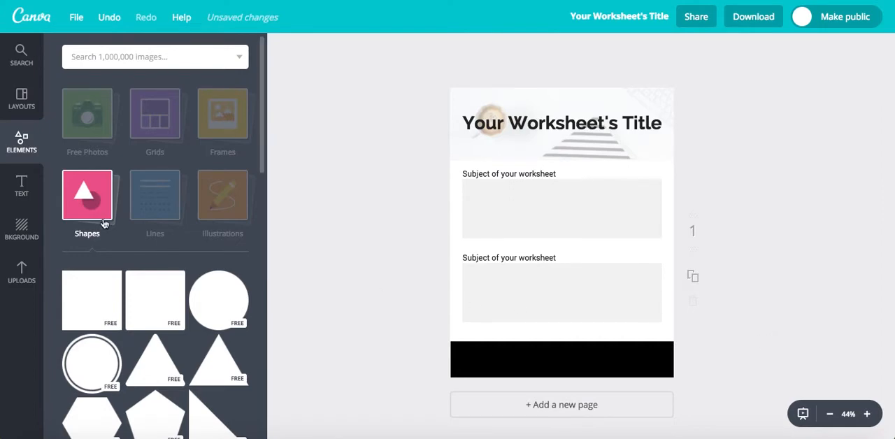
Add a body text box reading 'Your website'.
{"action": "left_click", "coordinate": [21, 186]}
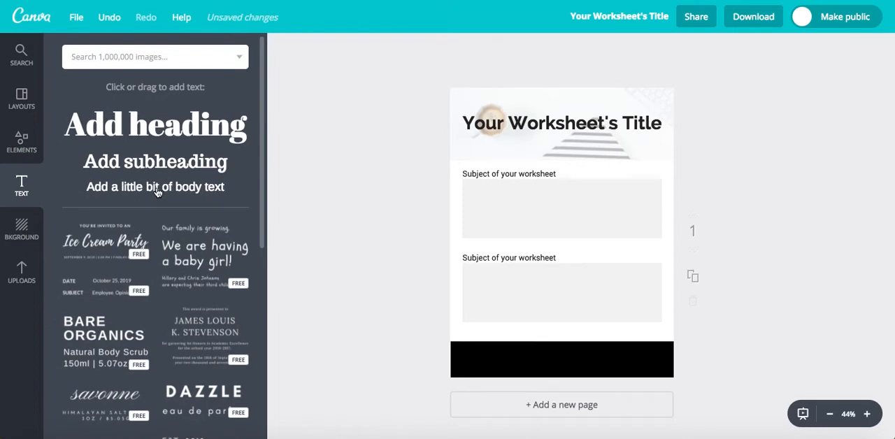
{"action": "left_click", "coordinate": [155, 187]}
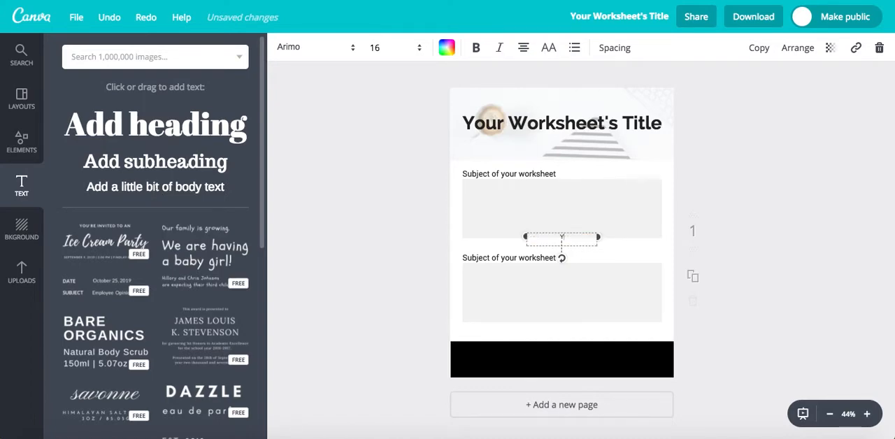
{"action": "type", "text": "Your website information"}
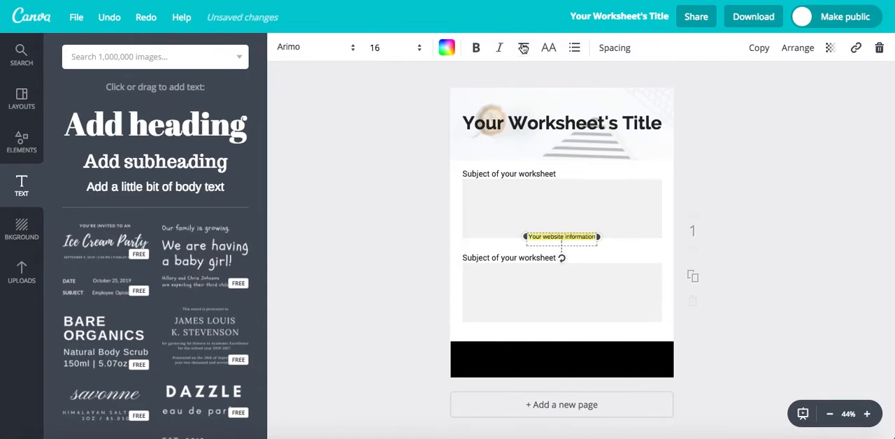
Make the website text white at size 21 and move it into the footer's left.
{"action": "left_click", "coordinate": [447, 47]}
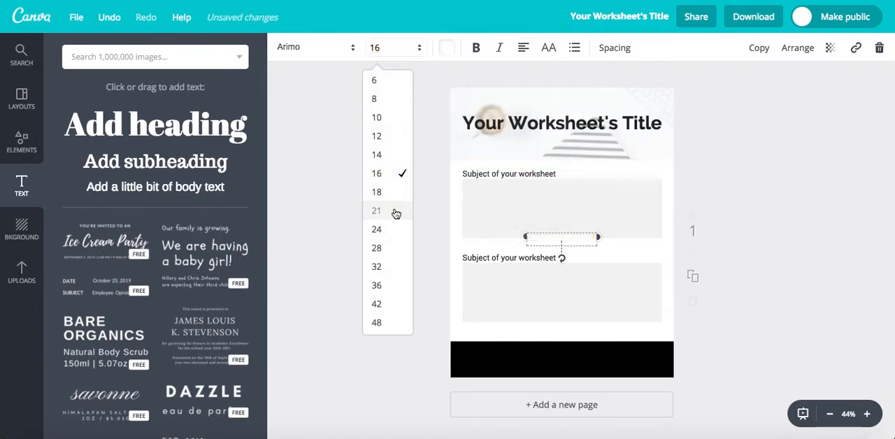
{"action": "left_click", "coordinate": [376, 211]}
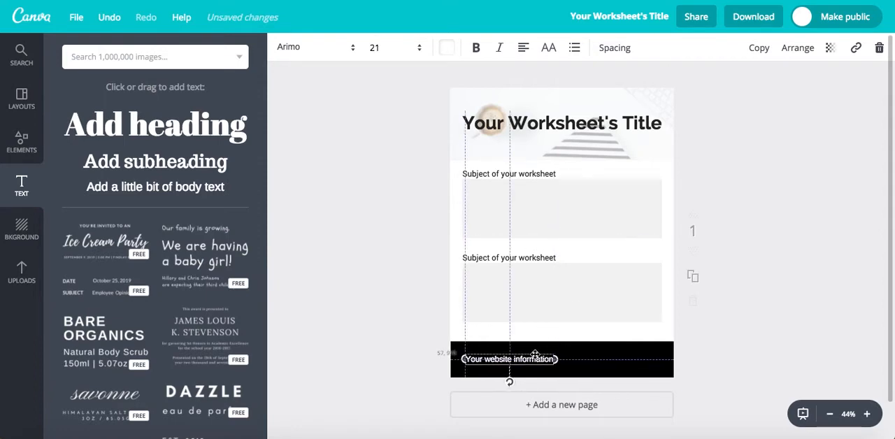
{"action": "left_click", "coordinate": [751, 291]}
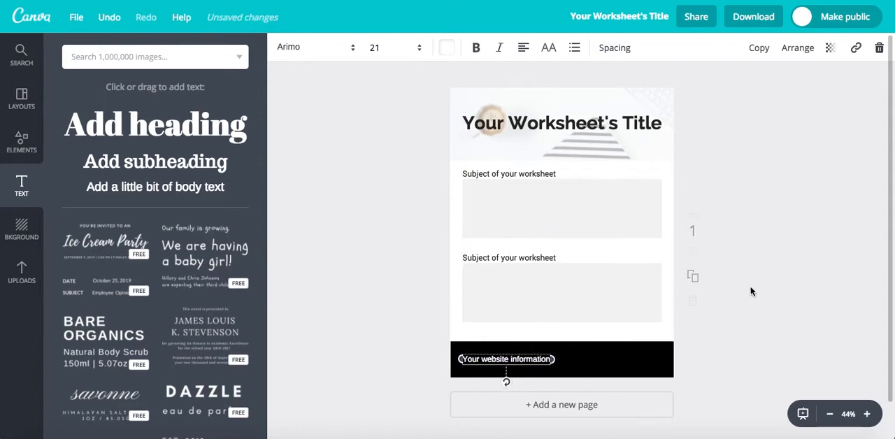
{"action": "mouse_move", "coordinate": [777, 295]}
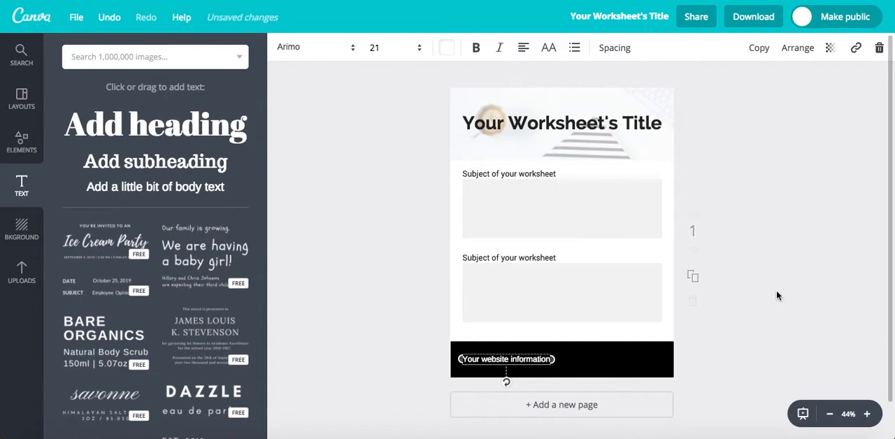
{"action": "mouse_move", "coordinate": [762, 58]}
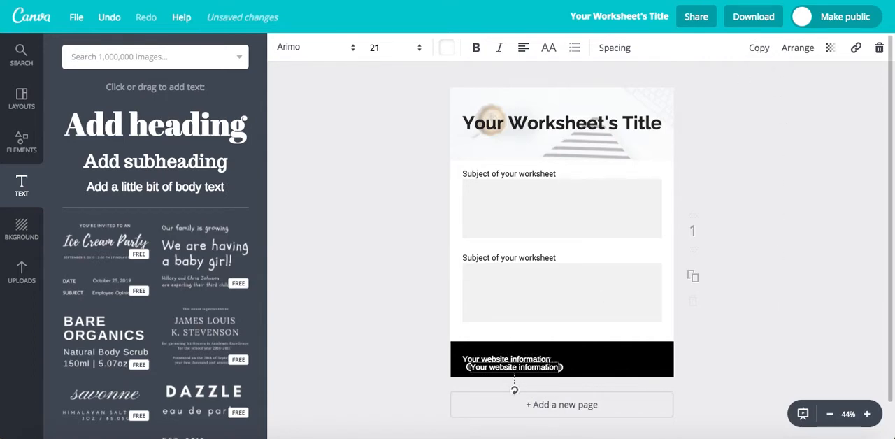
Move the text copy to the footer's right, retype it 'Your copyright information', and right-align it.
{"action": "left_click_drag", "start_coordinate": [515, 367], "coordinate": [617, 359]}
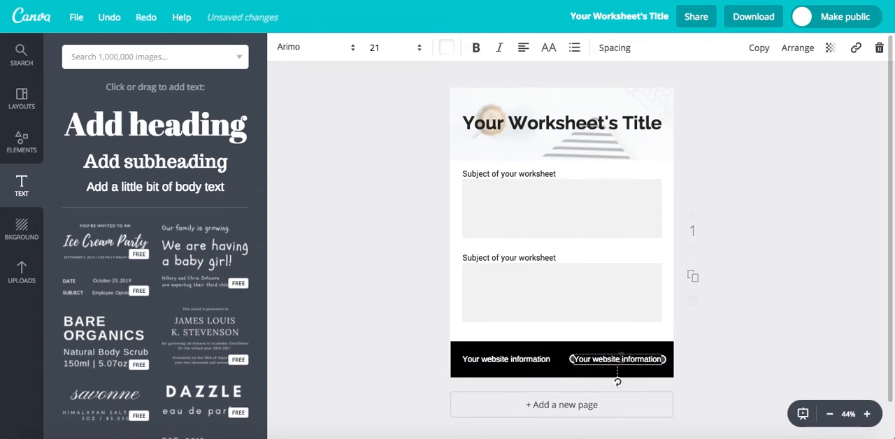
{"action": "type", "text": "Your  information"}
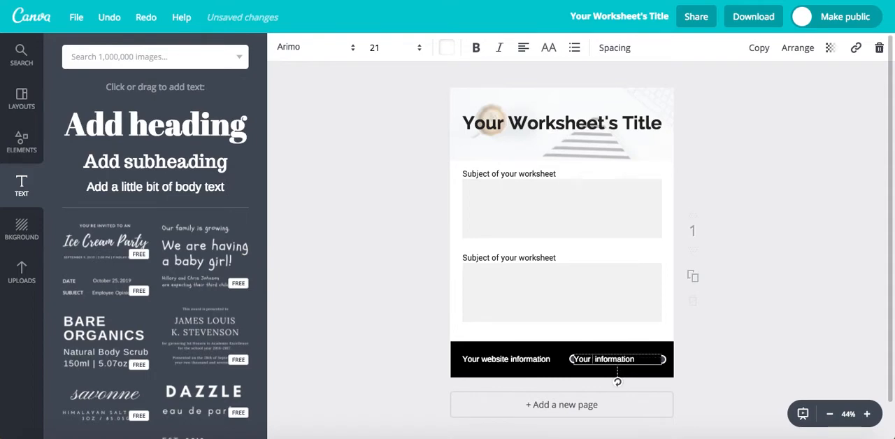
{"action": "type", "text": "Your copyright information"}
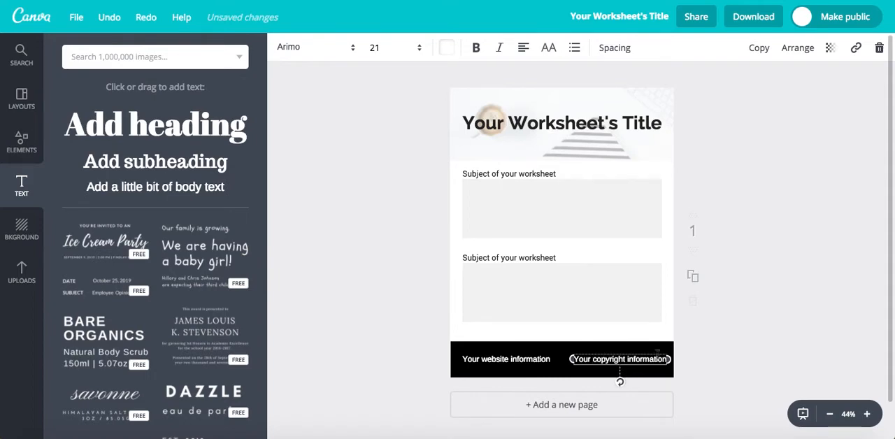
{"action": "double_click", "coordinate": [618, 359]}
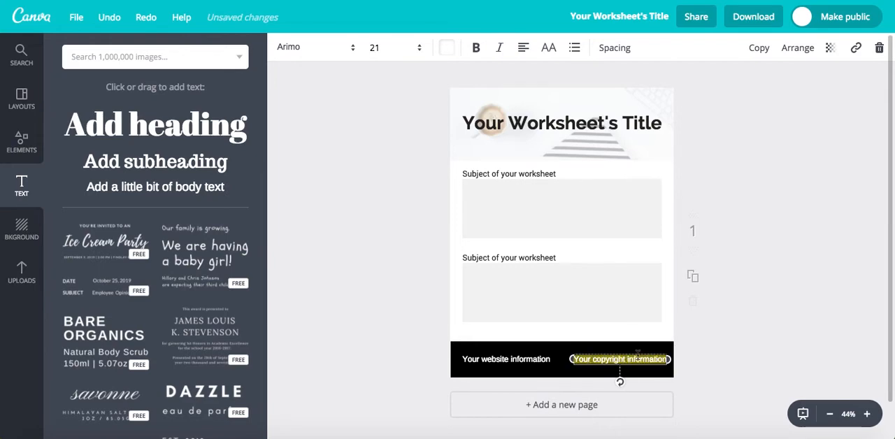
{"action": "left_click", "coordinate": [524, 47]}
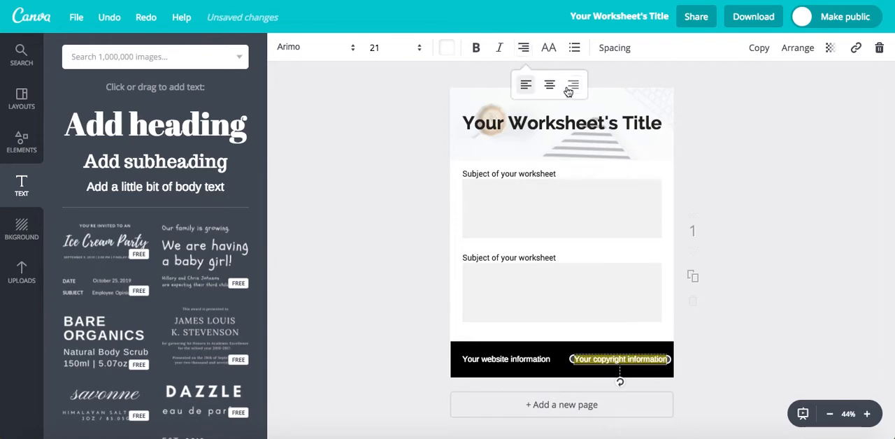
{"action": "left_click", "coordinate": [753, 223]}
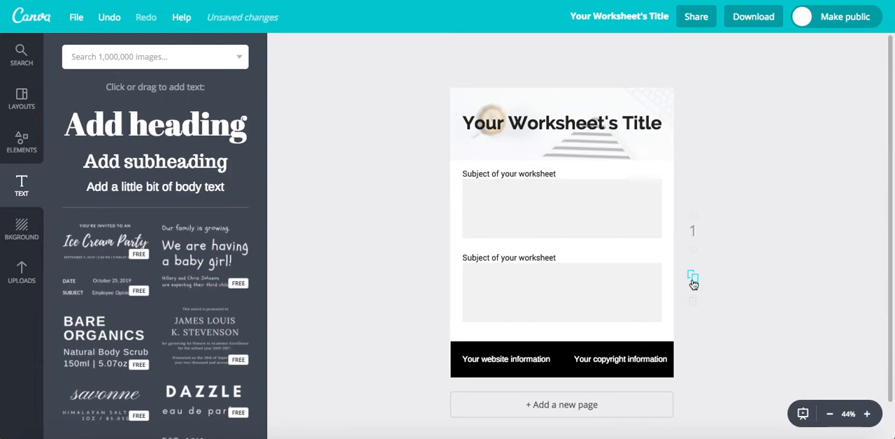
{"action": "mouse_move", "coordinate": [692, 276]}
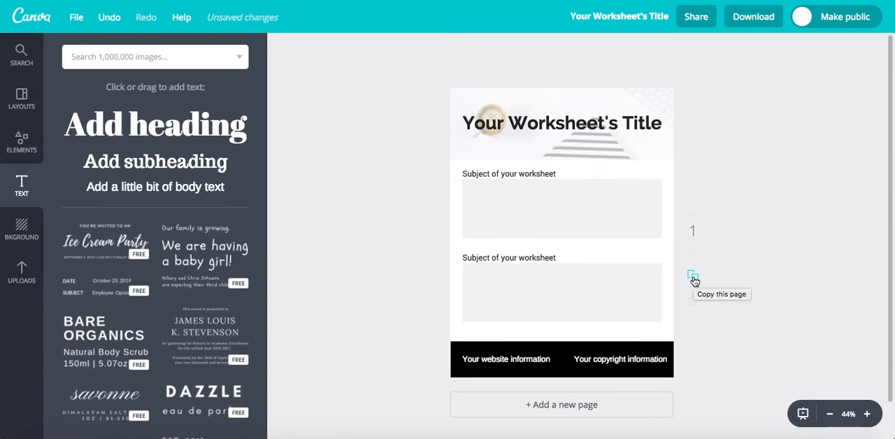
Duplicate page 1 to create a second page with the same header, sections and footer.
{"action": "left_click", "coordinate": [693, 277]}
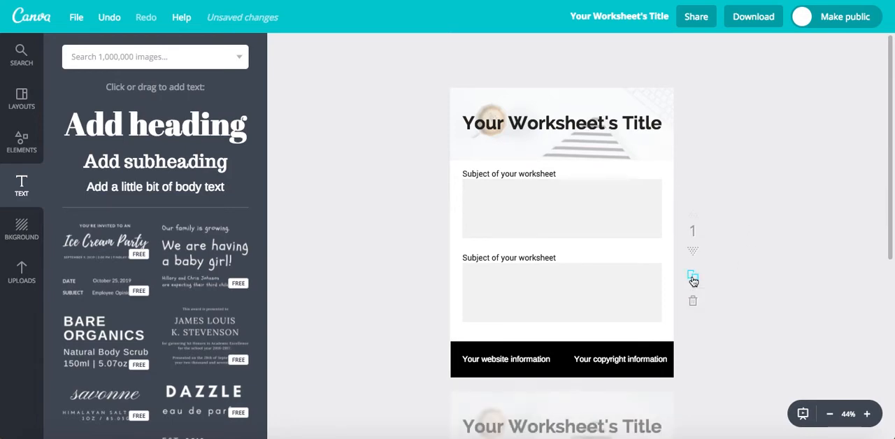
{"action": "left_click", "coordinate": [693, 278]}
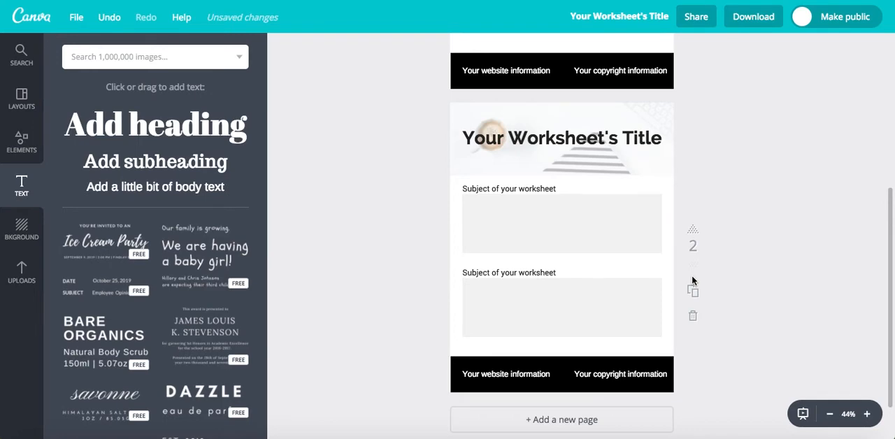
Keep the design title and download all pages as a PDF Print file.
{"action": "left_click", "coordinate": [619, 16]}
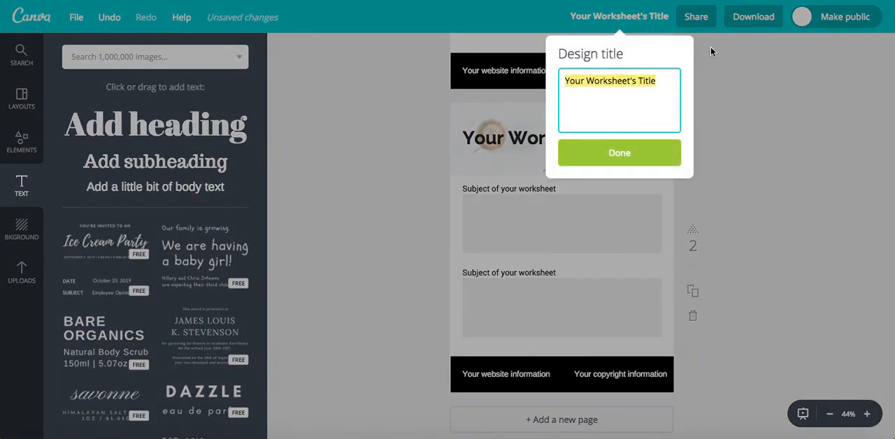
{"action": "left_click", "coordinate": [619, 152]}
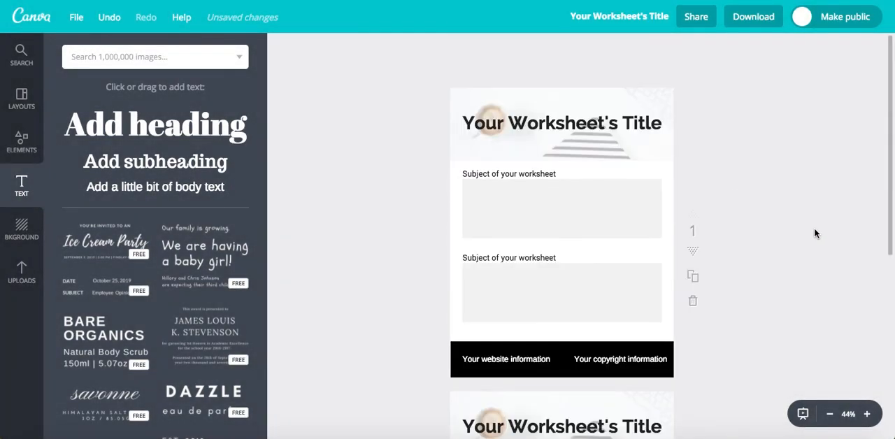
{"action": "left_click", "coordinate": [753, 16]}
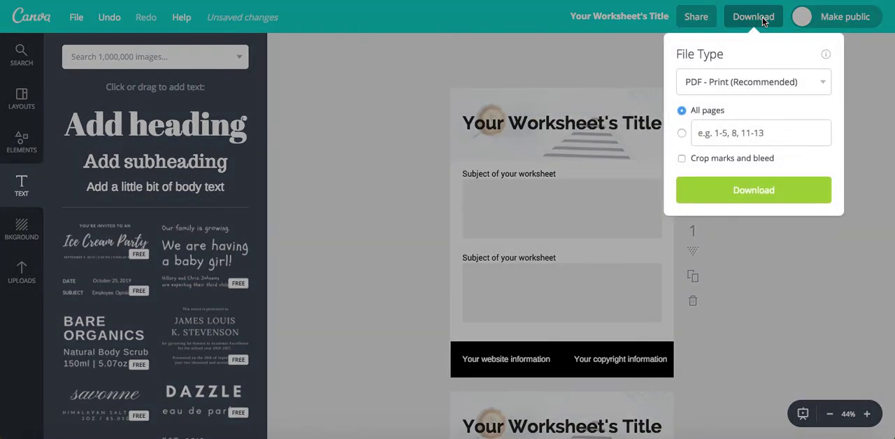
{"action": "left_click", "coordinate": [753, 190]}
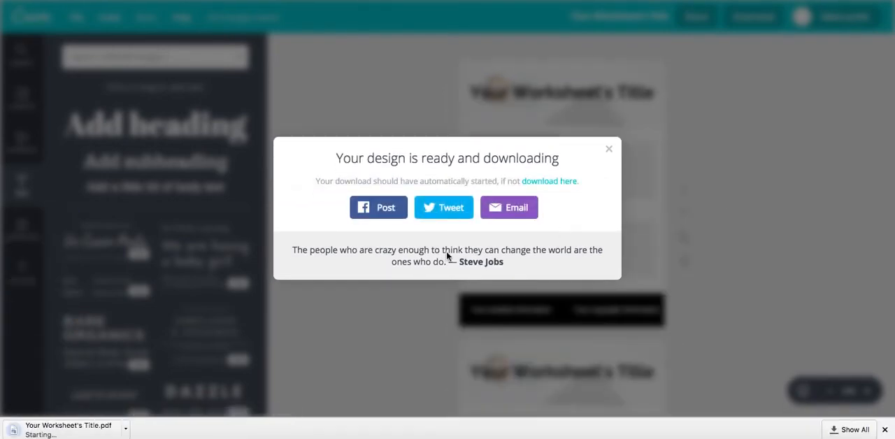
{"action": "mouse_move", "coordinate": [140, 345]}
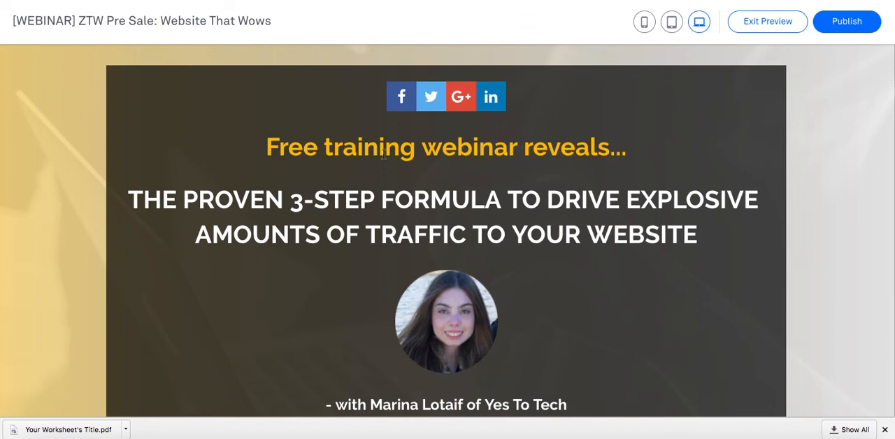
{"action": "scroll", "scroll_direction": "down", "scroll_amount": 3}
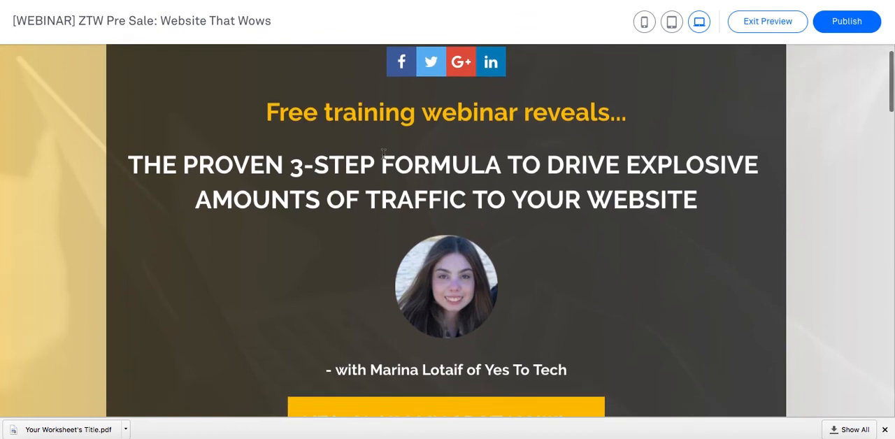
{"action": "scroll", "scroll_direction": "down", "scroll_amount": 3}
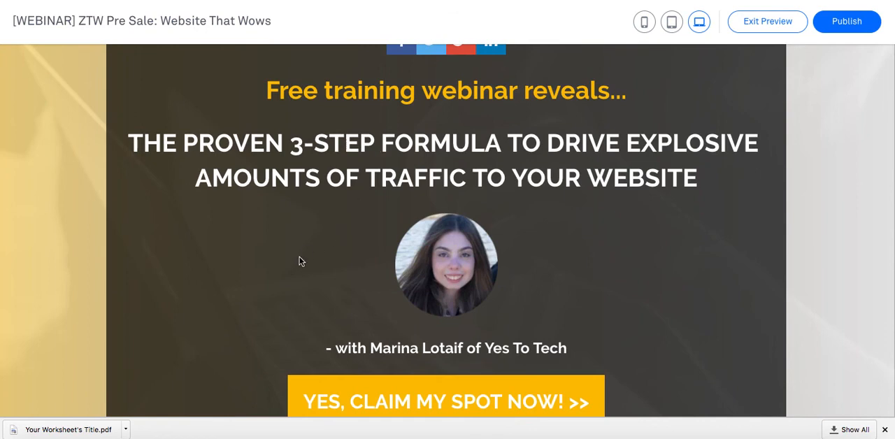
{"action": "scroll", "scroll_direction": "down", "scroll_amount": 3}
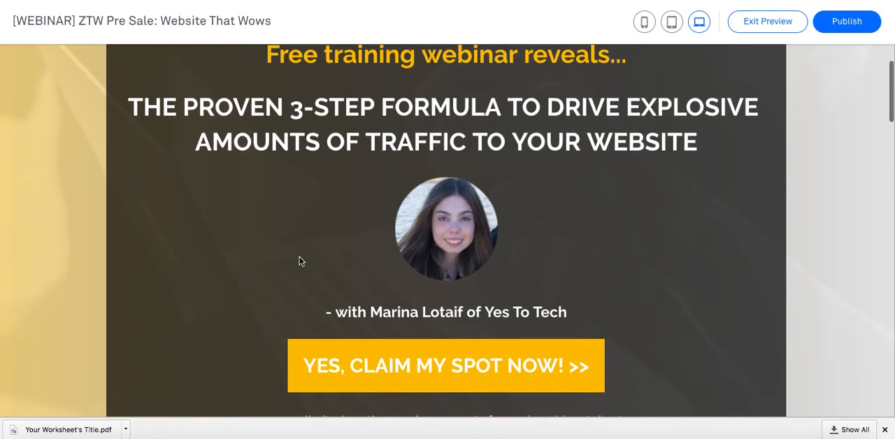
{"action": "scroll", "scroll_direction": "down", "scroll_amount": 3}
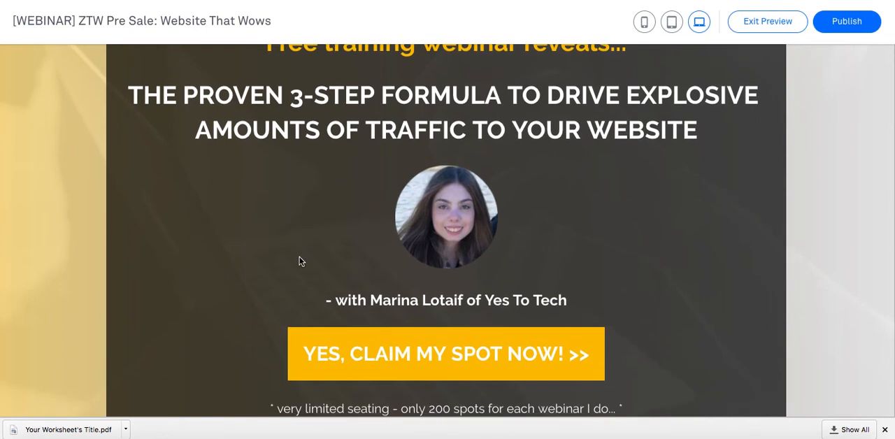
{"action": "scroll", "scroll_direction": "down", "scroll_amount": 3}
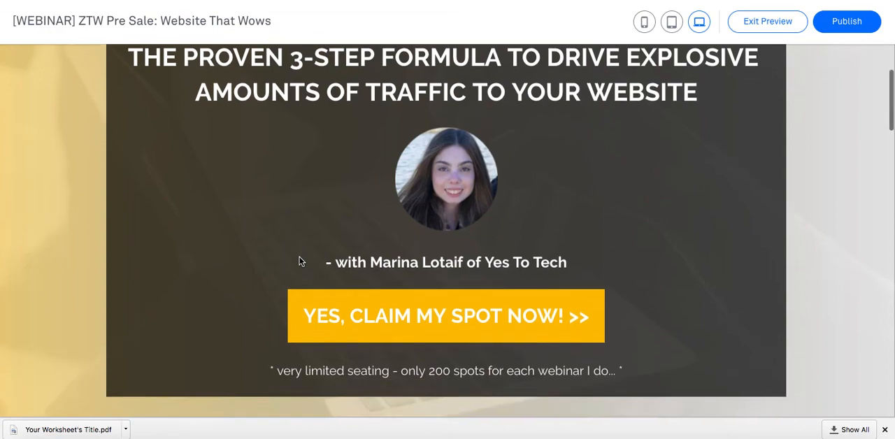
{"action": "scroll", "scroll_direction": "down", "scroll_amount": 3}
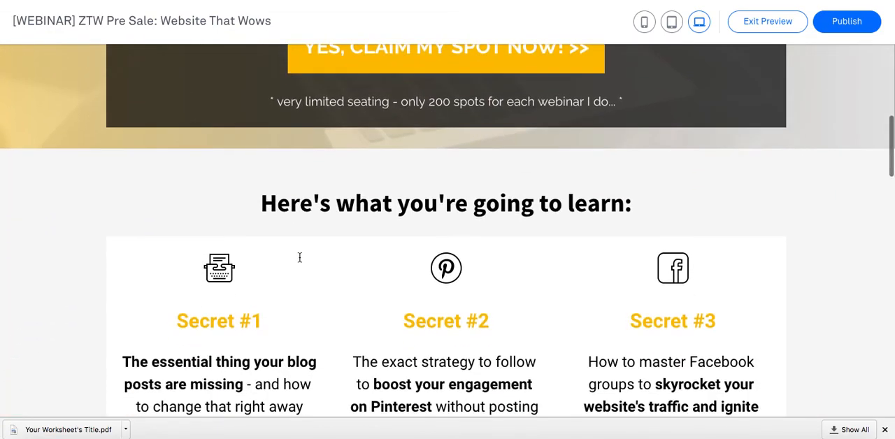
{"action": "scroll", "scroll_direction": "down", "scroll_amount": 3}
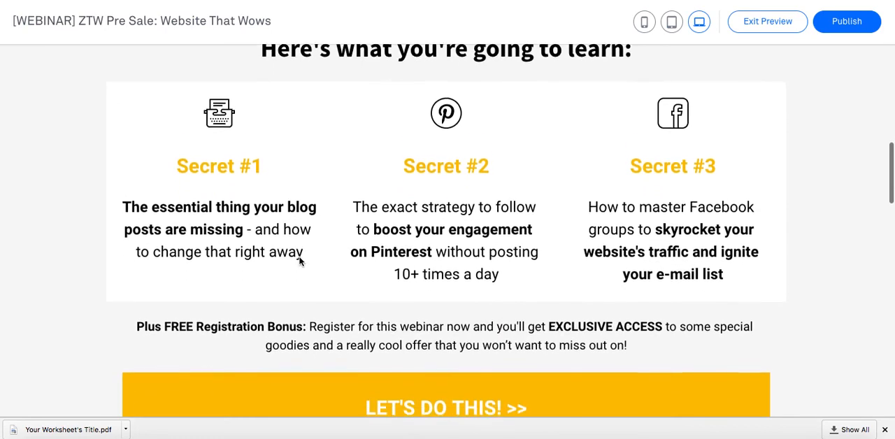
{"action": "scroll", "scroll_direction": "down", "scroll_amount": 3}
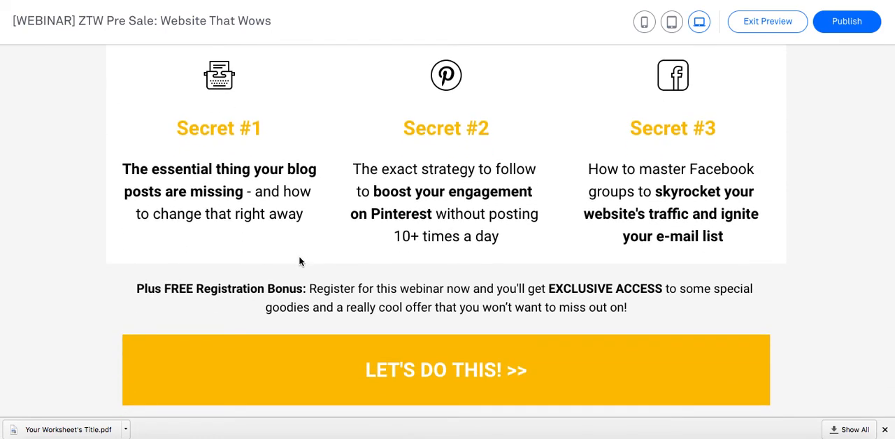